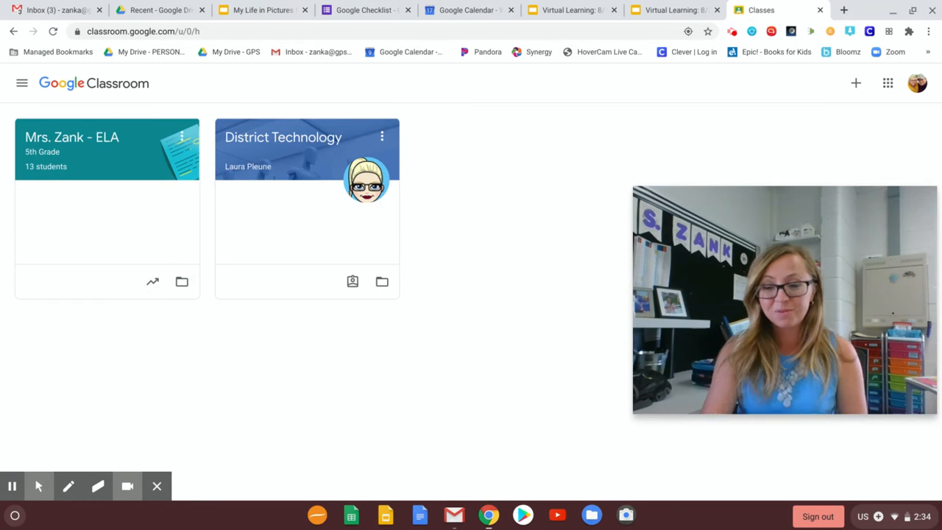
pyautogui.moveTo(278, 243)
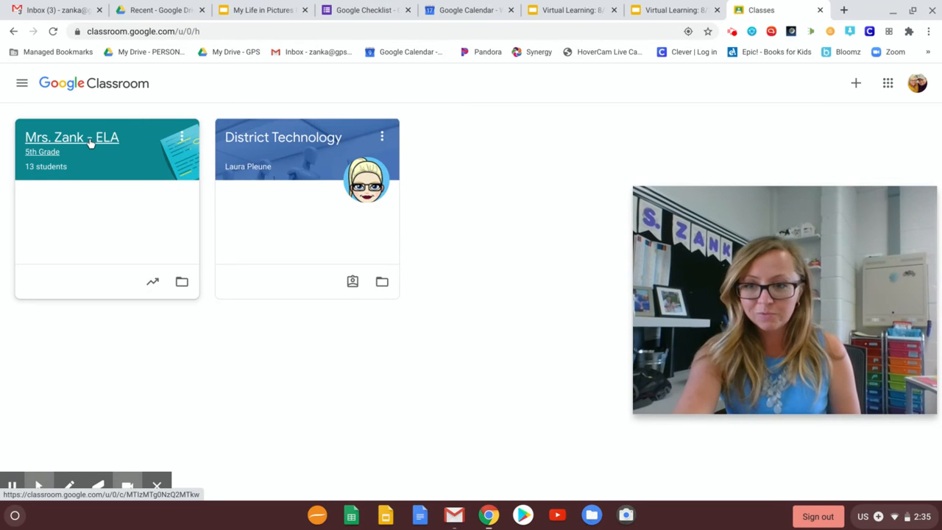
pyautogui.moveTo(856, 83)
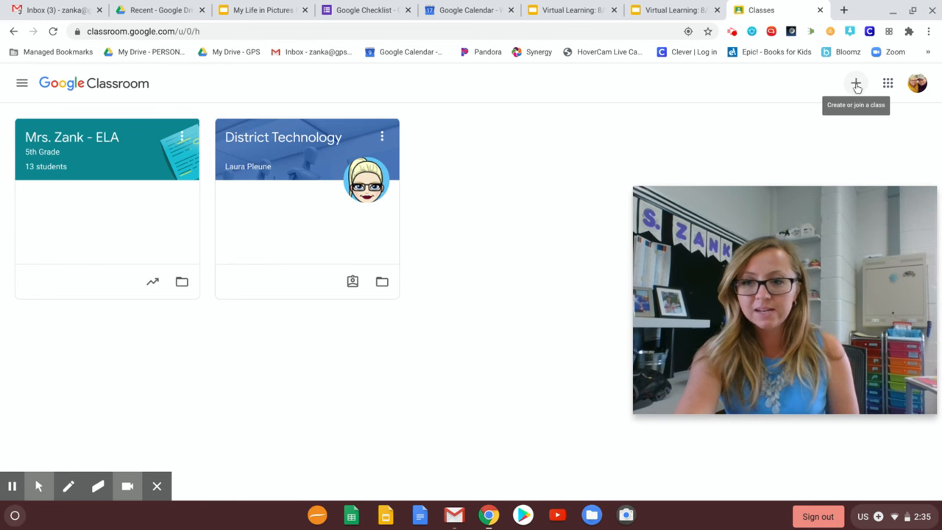
pyautogui.moveTo(49, 312)
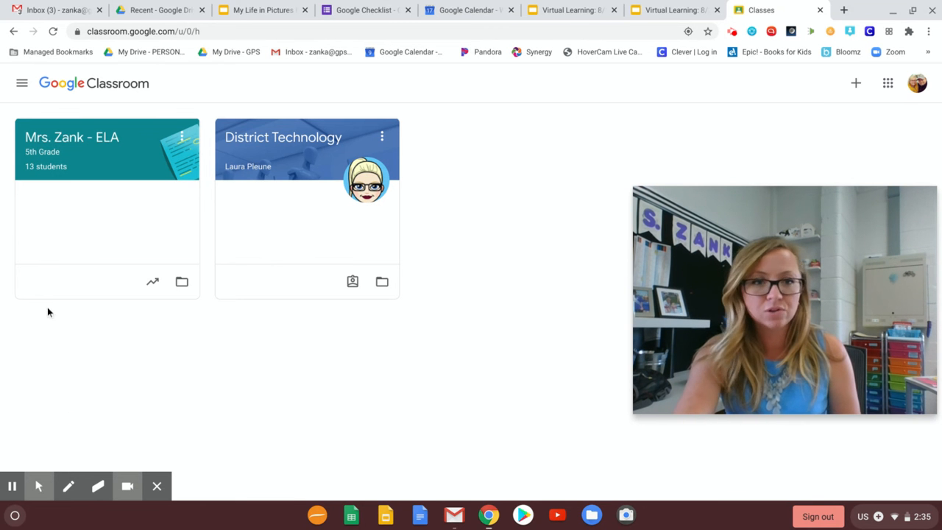
pyautogui.moveTo(72, 138)
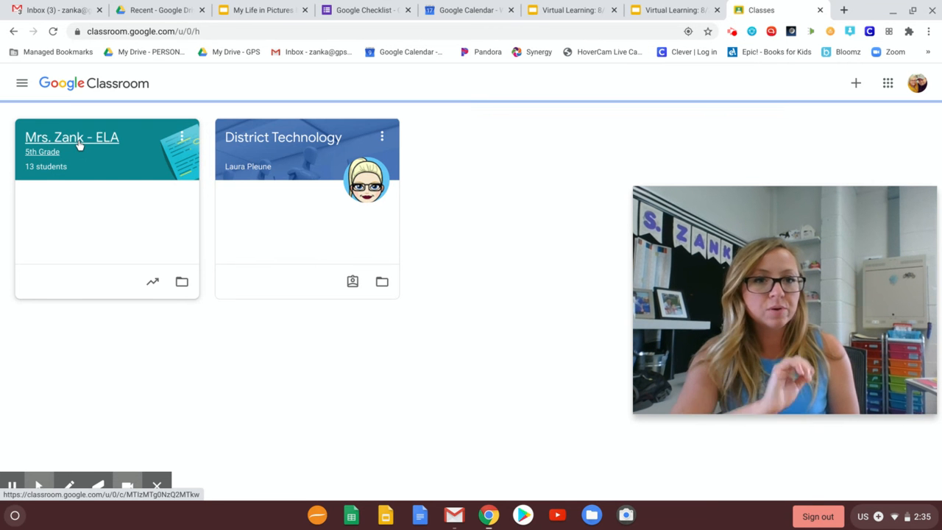
# Open the Mrs. Zank - ELA class and expand its saved August 19 announcement
pyautogui.click(72, 138)
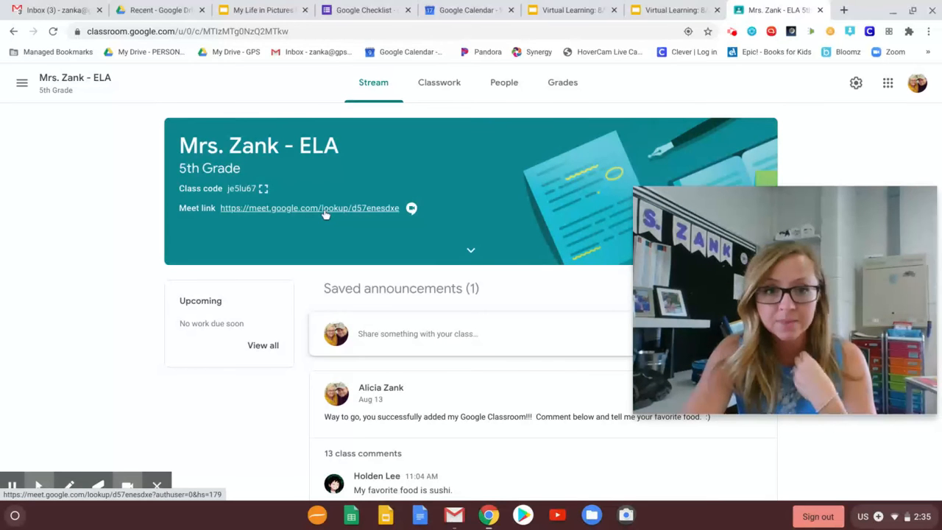
pyautogui.scroll(-3)
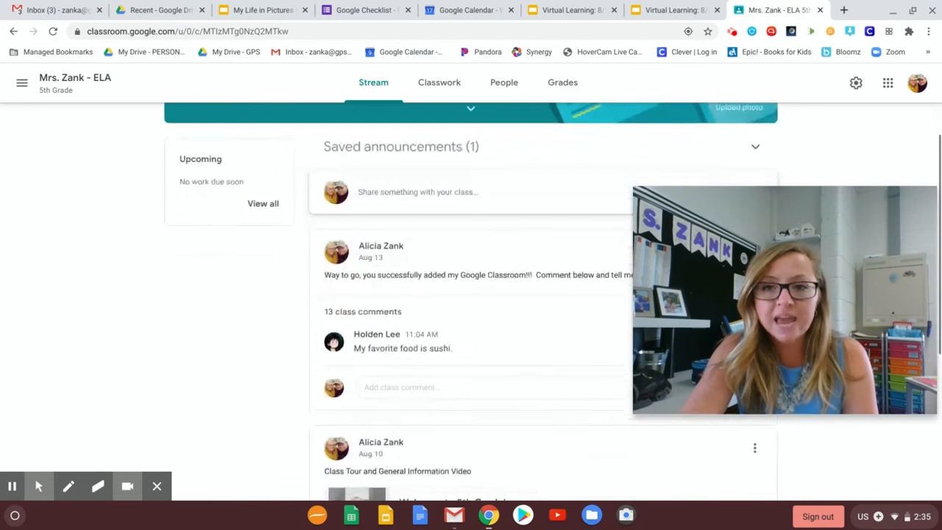
pyautogui.click(755, 146)
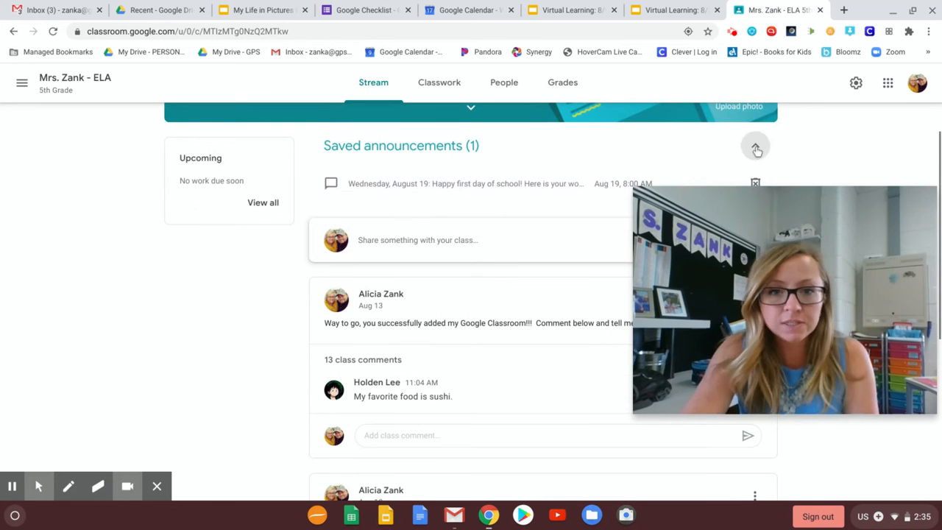
pyautogui.click(755, 145)
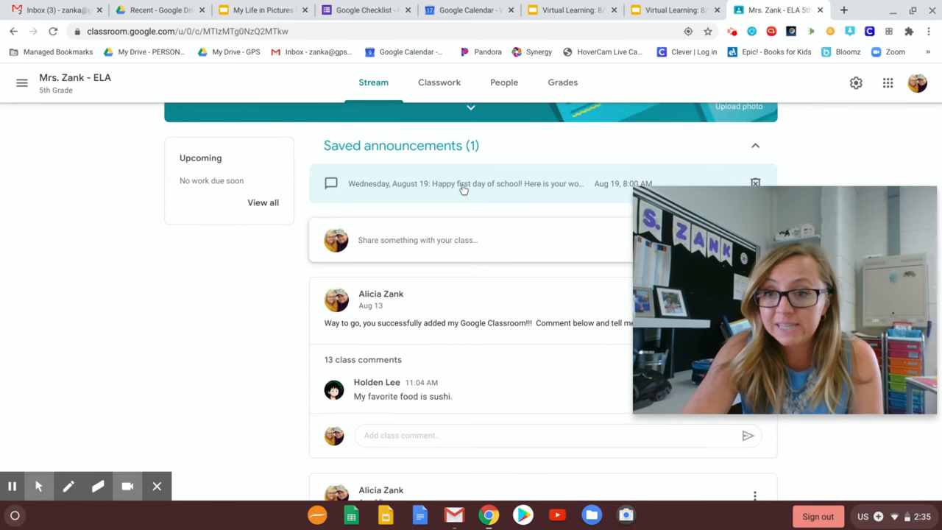
# Open the scheduled August 19 first-day-of-school announcement with its Virtual Learning PDF
pyautogui.click(464, 183)
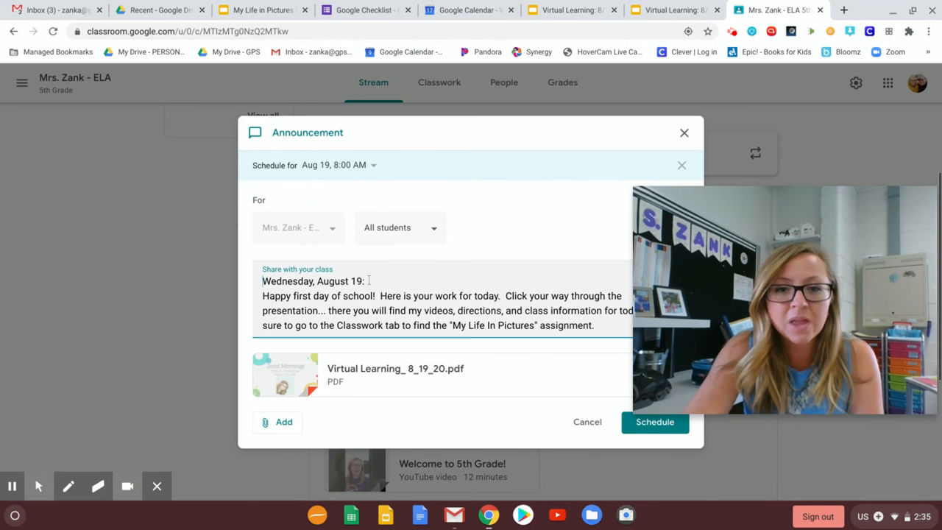
pyautogui.moveTo(361, 376)
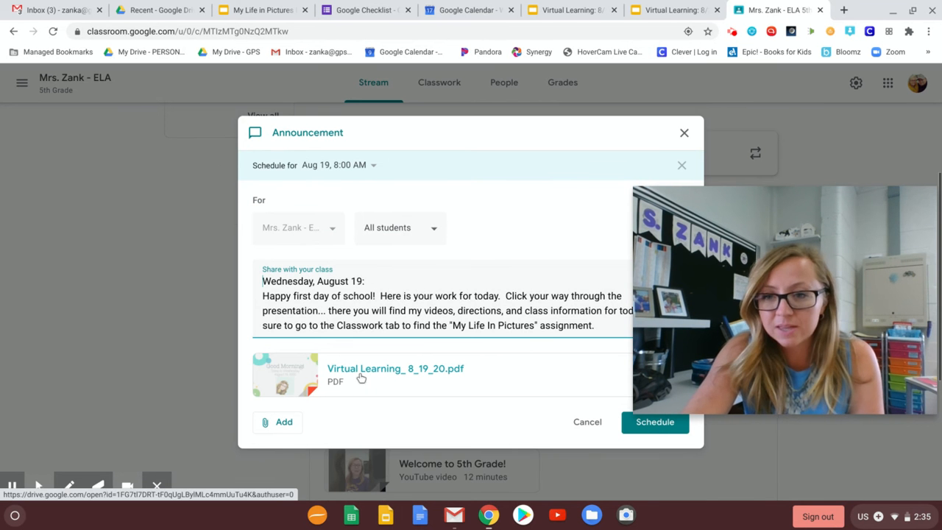
pyautogui.moveTo(361, 376)
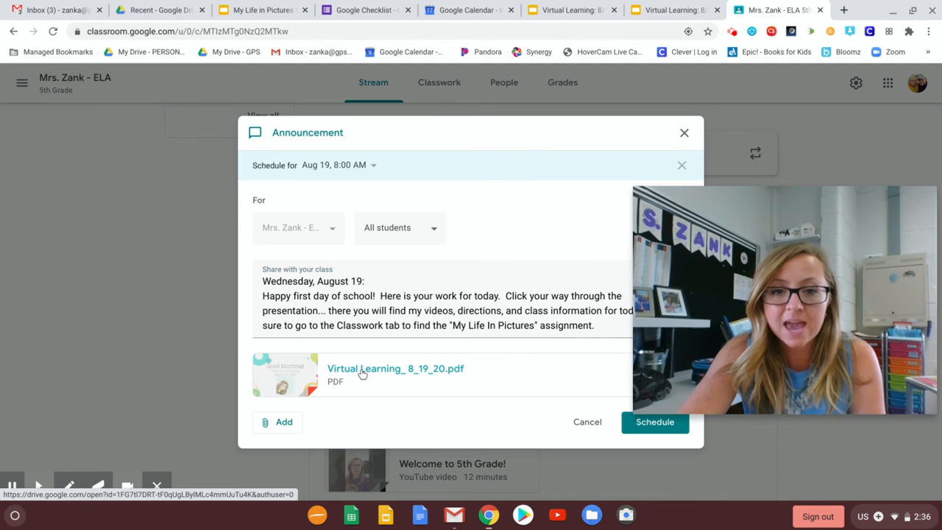
# Open the attached Virtual Learning_ 8_19_20.pdf and scroll through its first pages
pyautogui.click(396, 368)
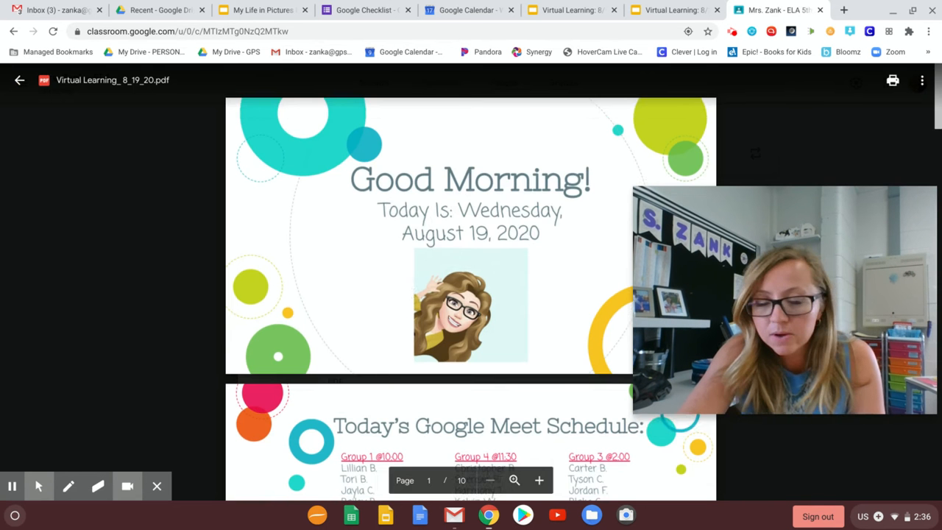
pyautogui.scroll(-3)
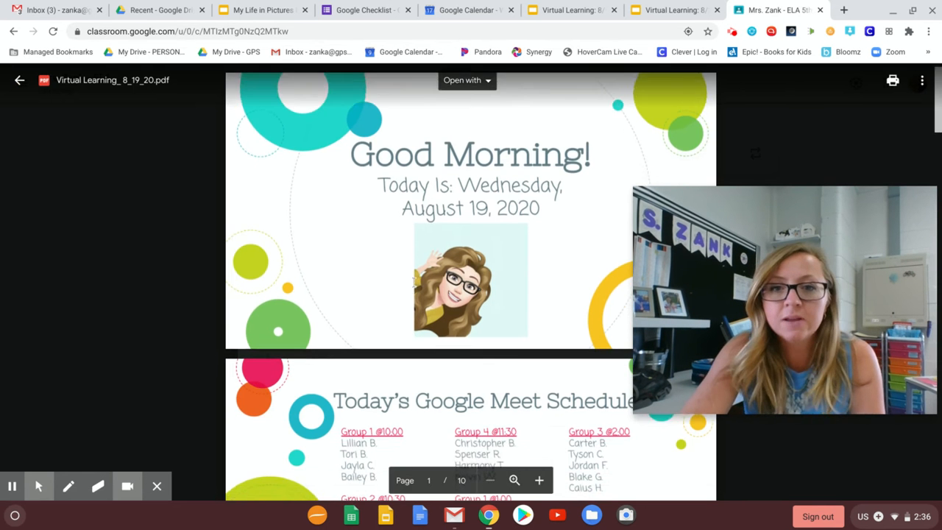
pyautogui.scroll(-3)
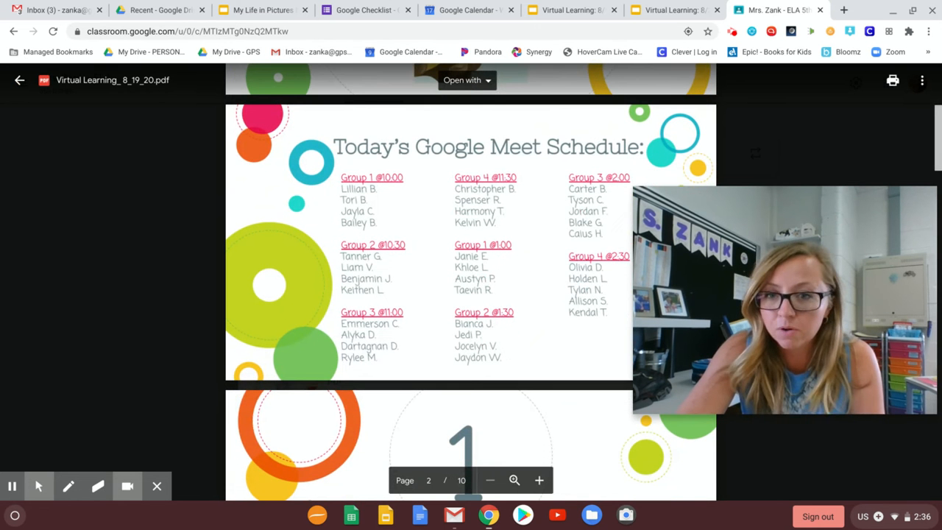
pyautogui.scroll(-3)
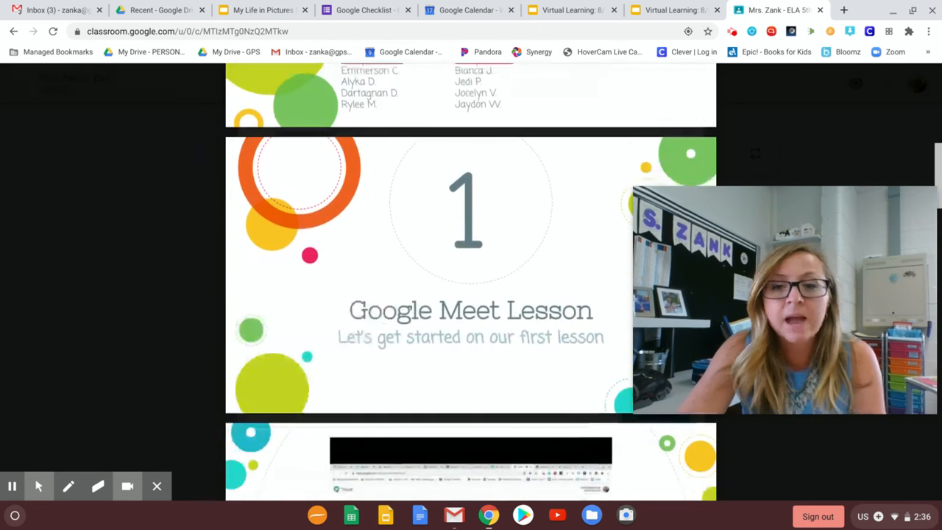
pyautogui.scroll(-3)
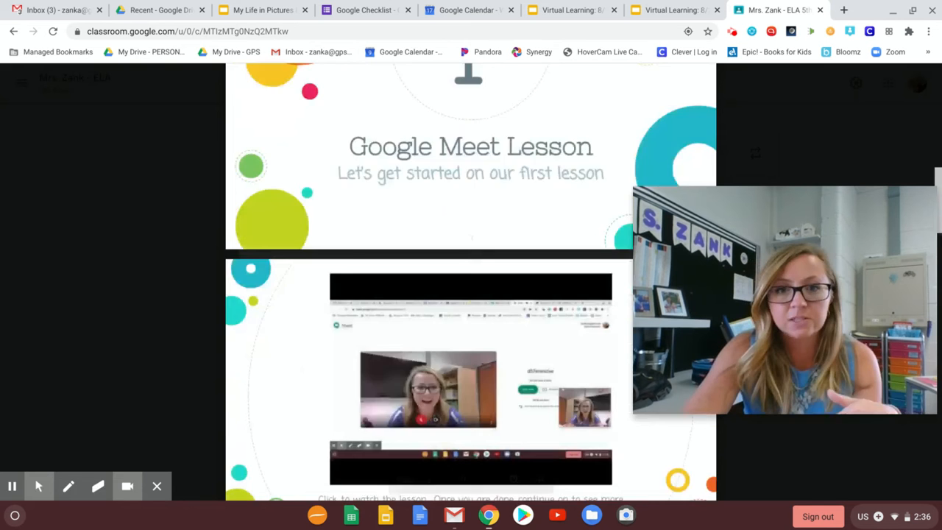
pyautogui.scroll(-3)
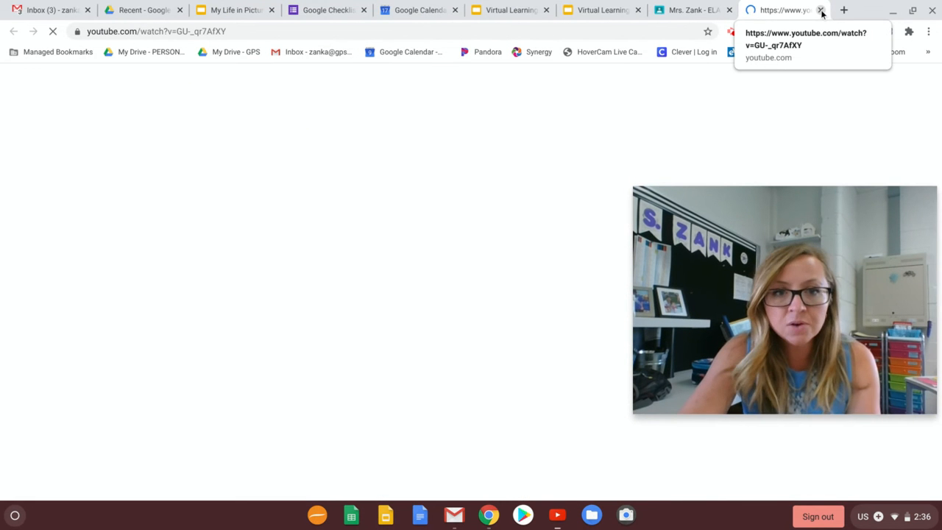
# Close the YouTube lesson page and continue through the Google Meet guidelines and task pages
pyautogui.click(820, 10)
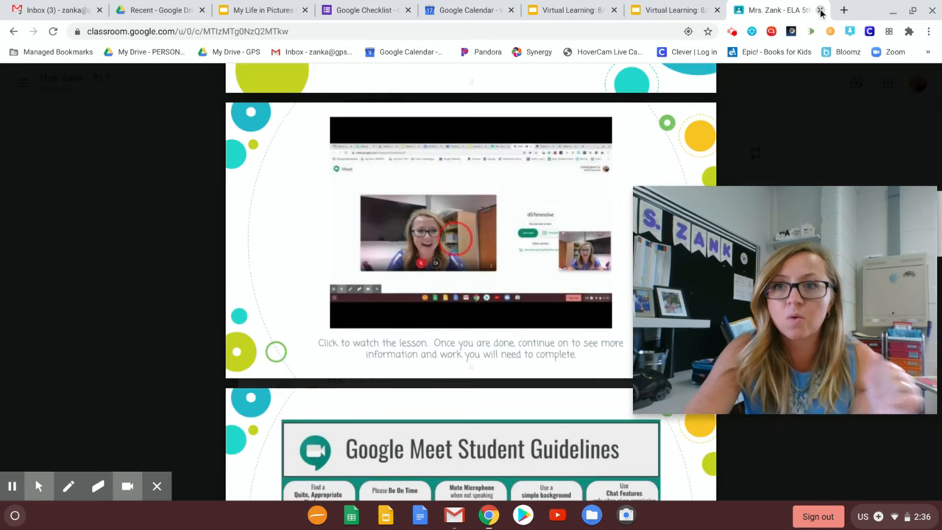
pyautogui.scroll(-3)
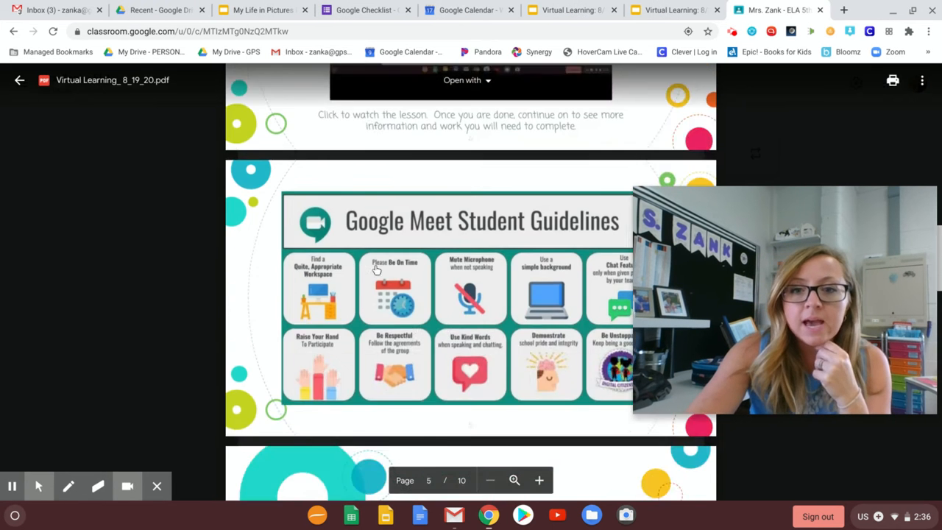
pyautogui.scroll(-3)
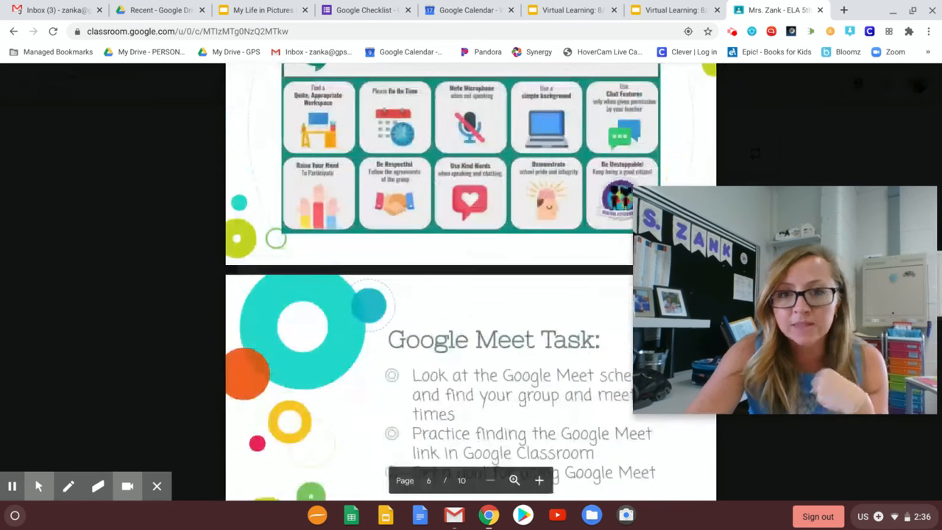
pyautogui.scroll(3)
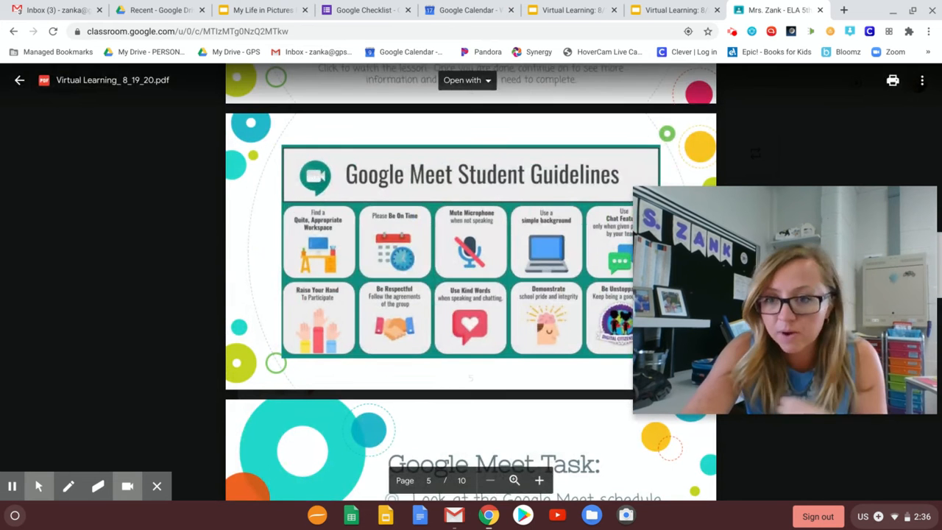
pyautogui.scroll(-3)
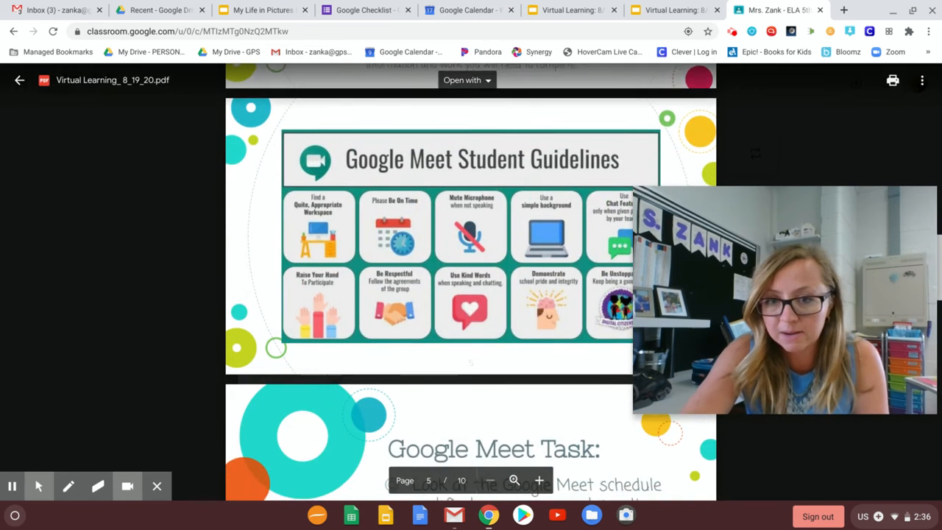
pyautogui.scroll(-3)
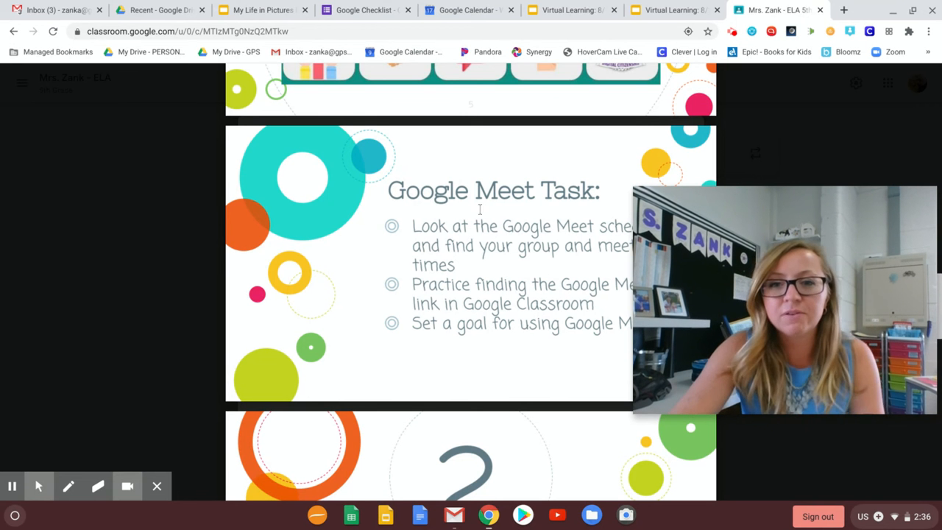
# Scroll the Virtual Learning PDF through to its final Great Job! page
pyautogui.scroll(-3)
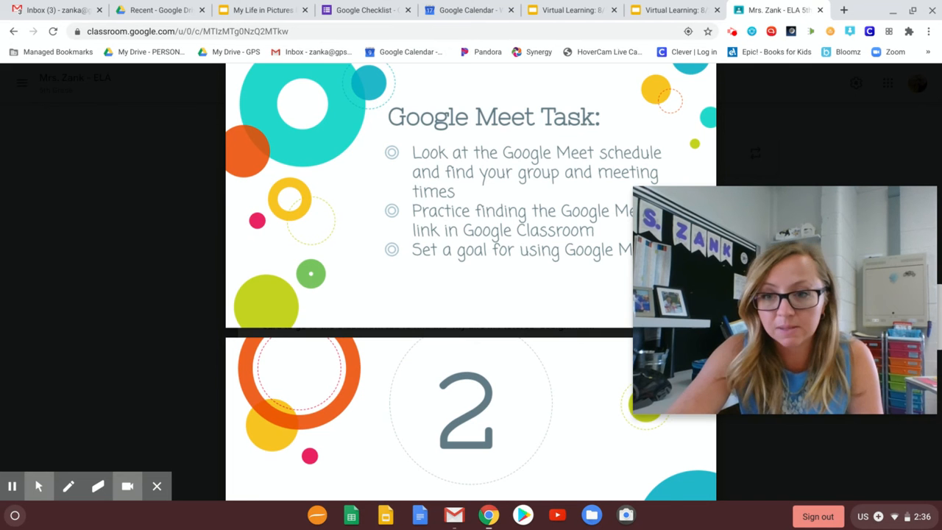
pyautogui.scroll(-3)
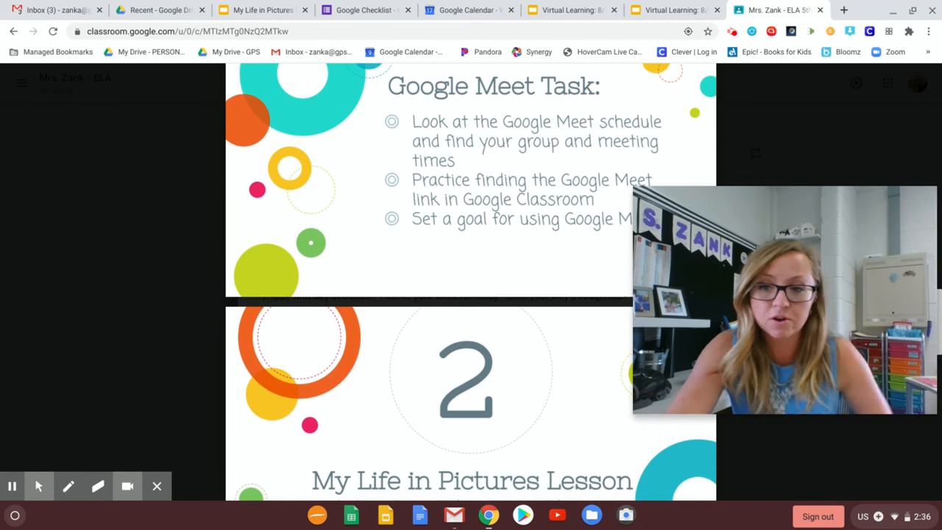
pyautogui.scroll(-3)
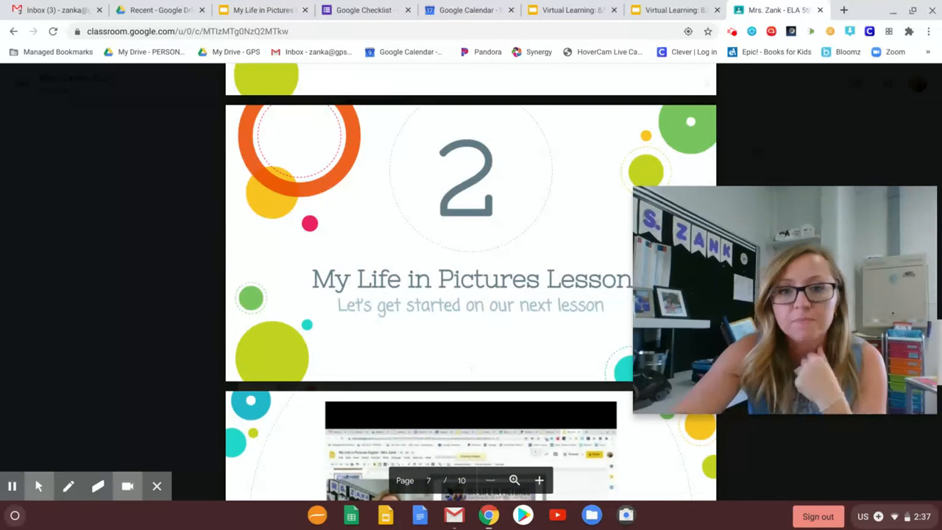
pyautogui.scroll(-3)
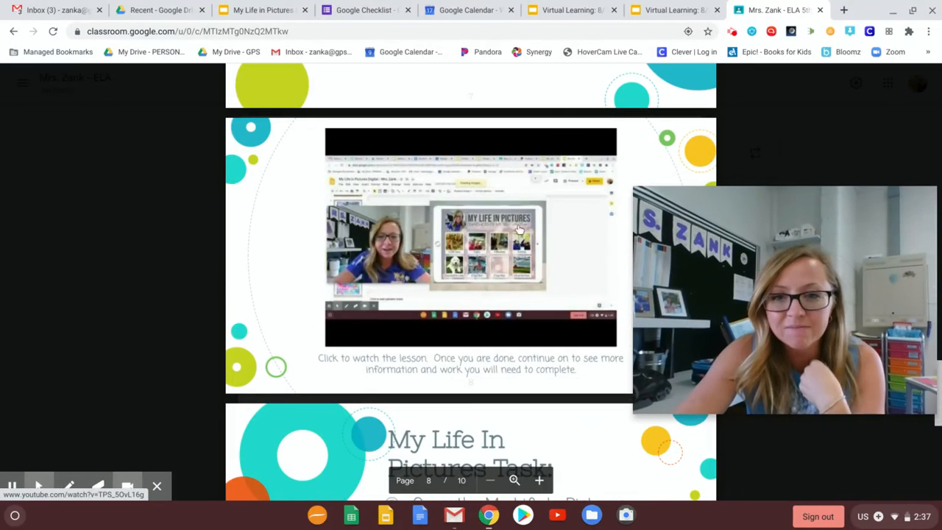
pyautogui.scroll(-3)
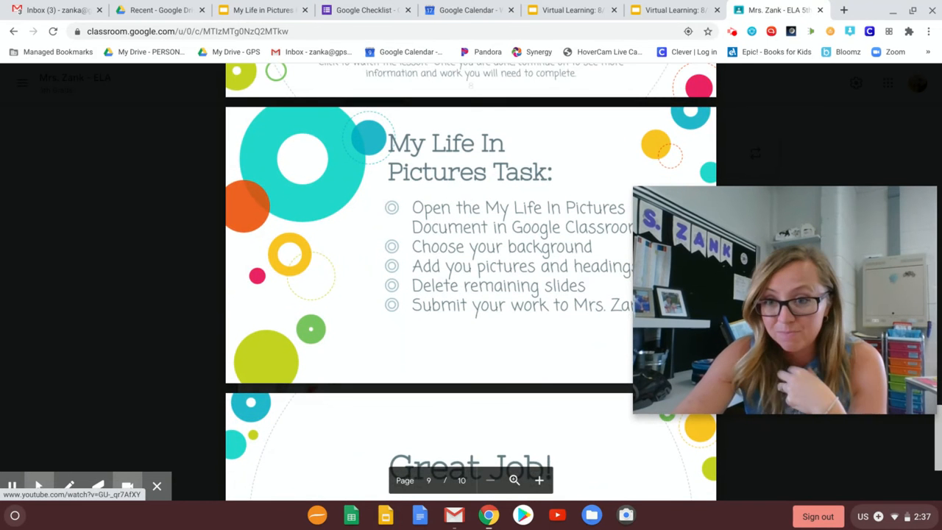
pyautogui.scroll(-3)
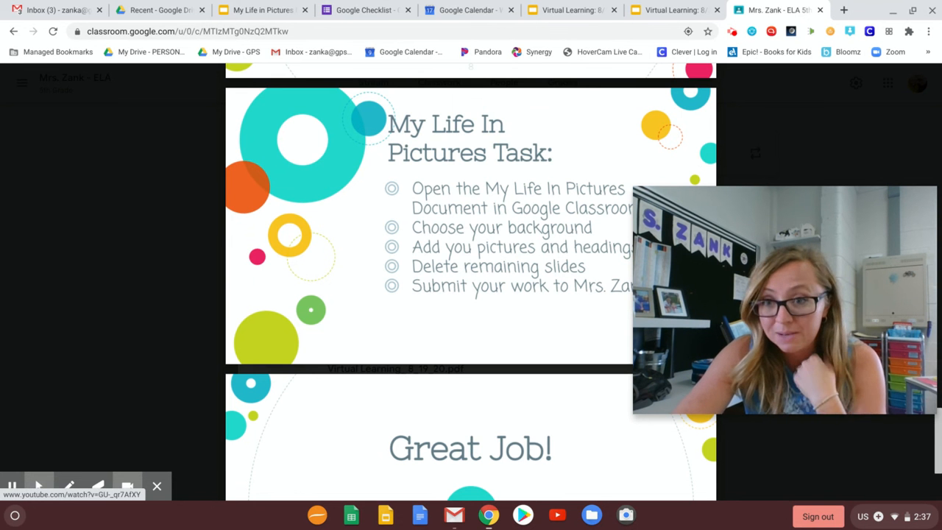
pyautogui.scroll(-3)
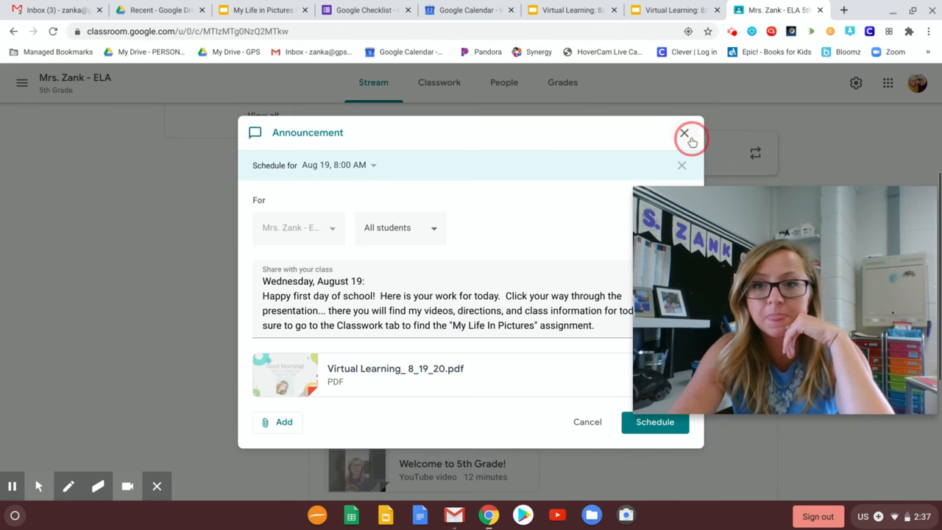
# Close the announcement draft without scheduling and go to the class's Classwork page
pyautogui.click(684, 134)
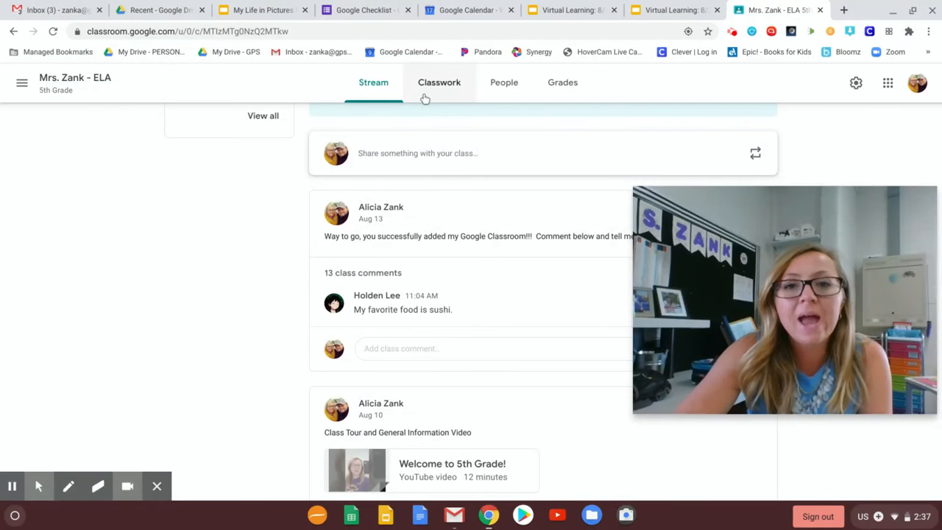
pyautogui.scroll(3)
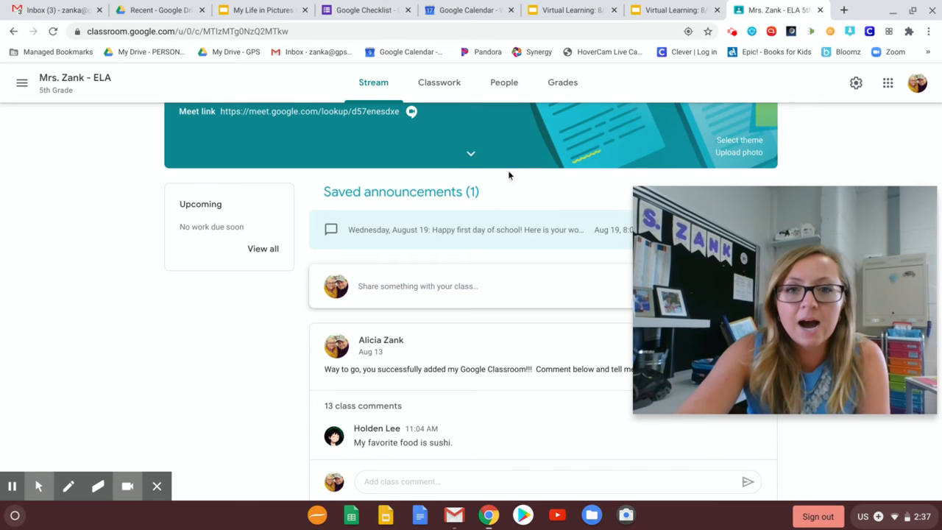
pyautogui.scroll(3)
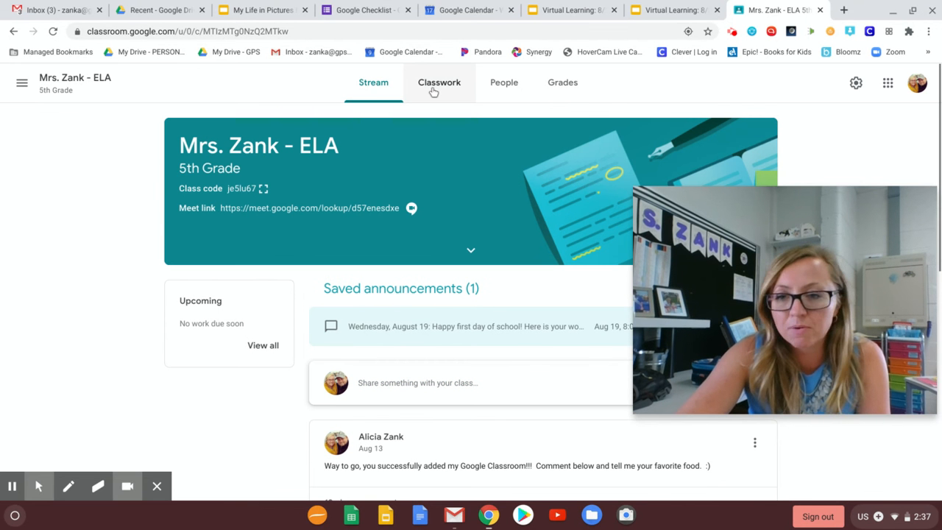
pyautogui.moveTo(449, 123)
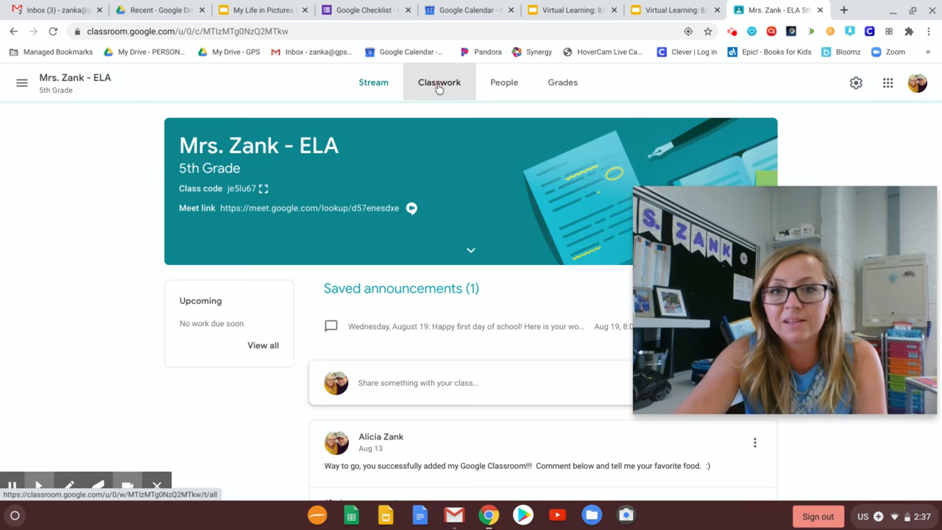
pyautogui.click(439, 82)
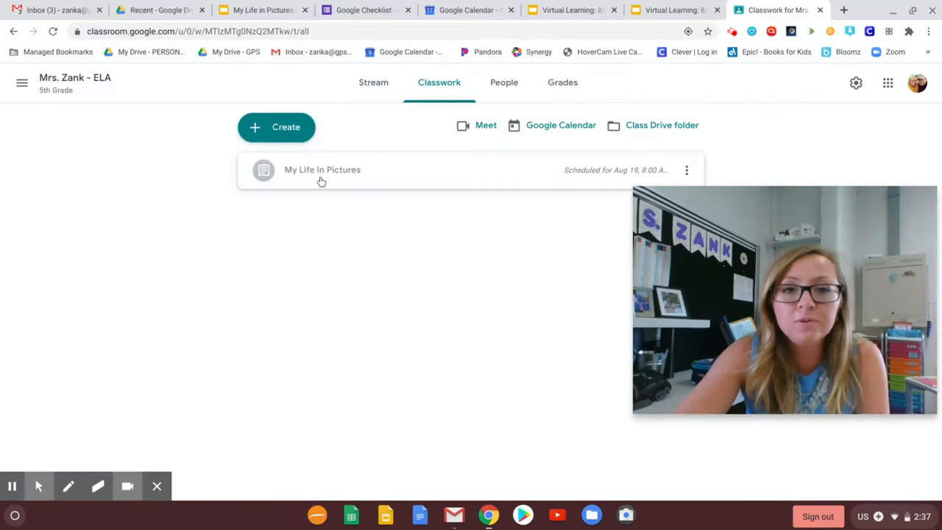
# Expand My Life In Pictures and open its attached student slideshow in Google Slides
pyautogui.click(322, 169)
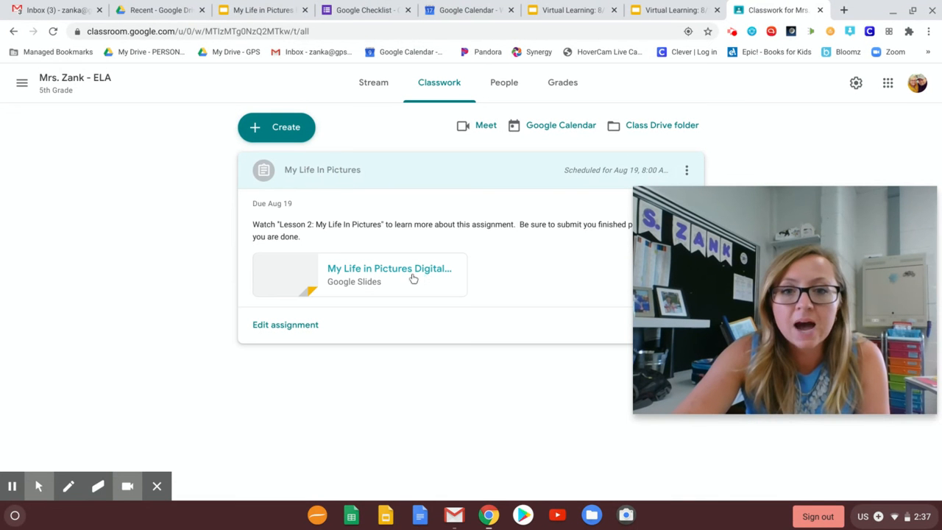
pyautogui.moveTo(410, 273)
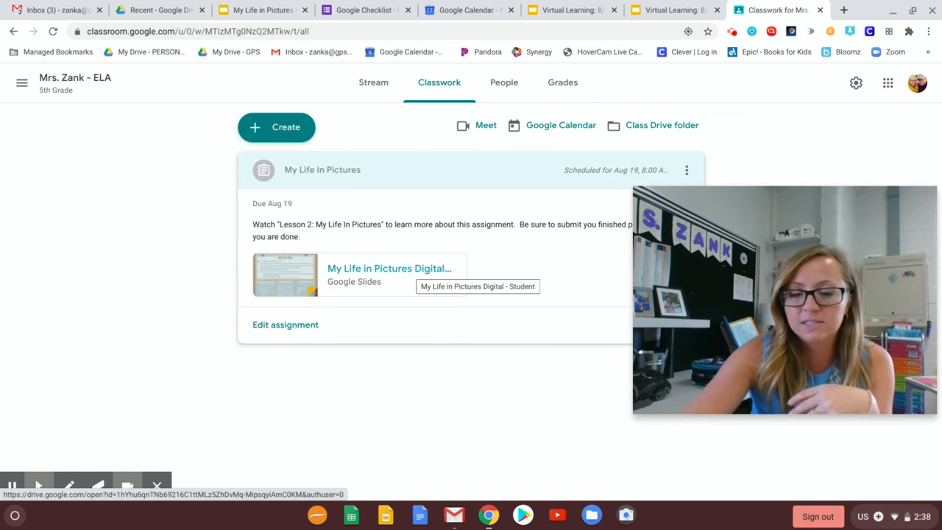
pyautogui.moveTo(482, 251)
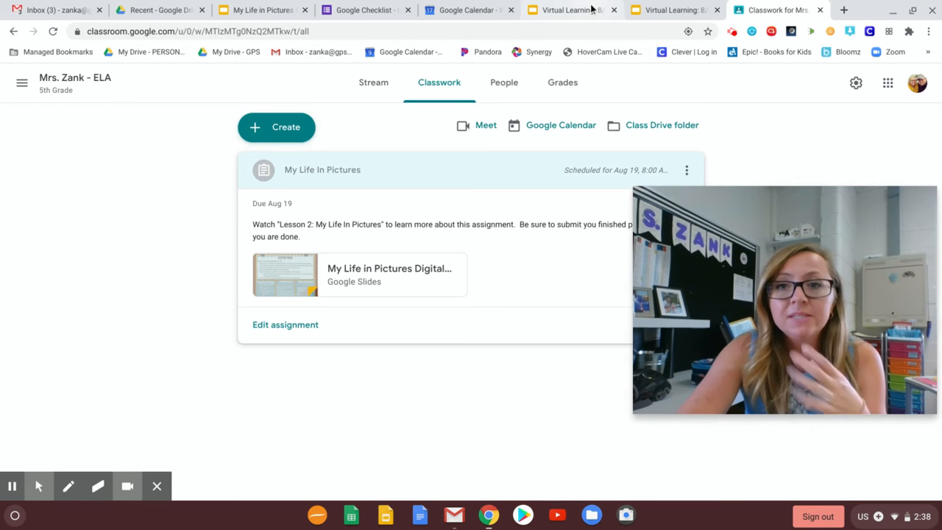
pyautogui.click(571, 10)
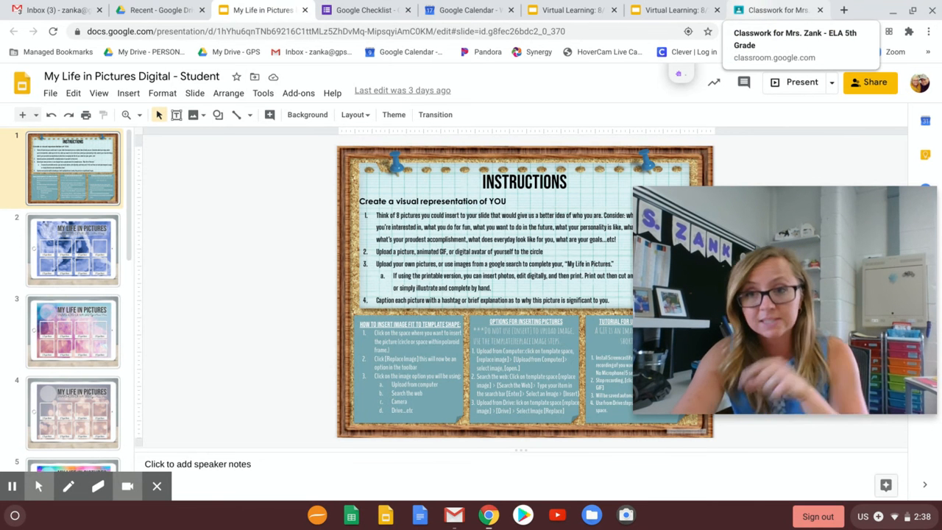
# Return to the Classwork tab and open the main navigation menu of classes
pyautogui.click(773, 10)
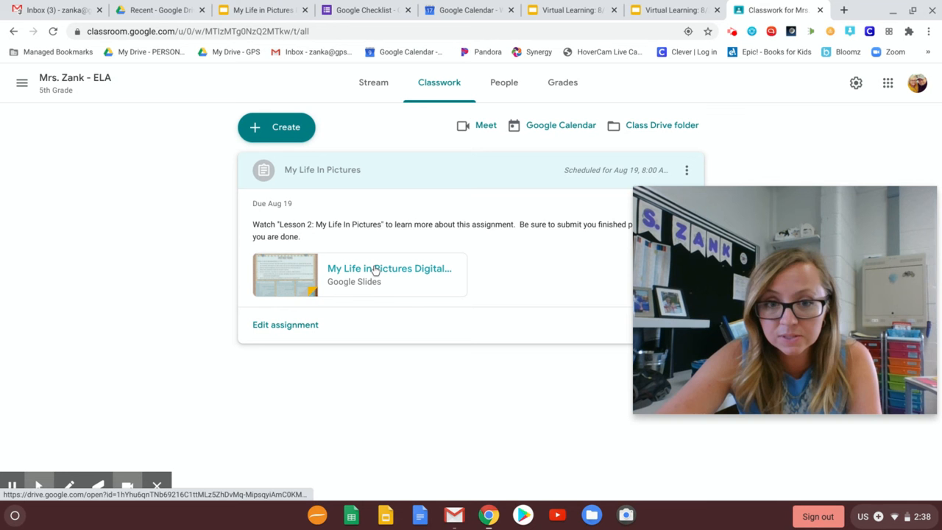
pyautogui.moveTo(812, 135)
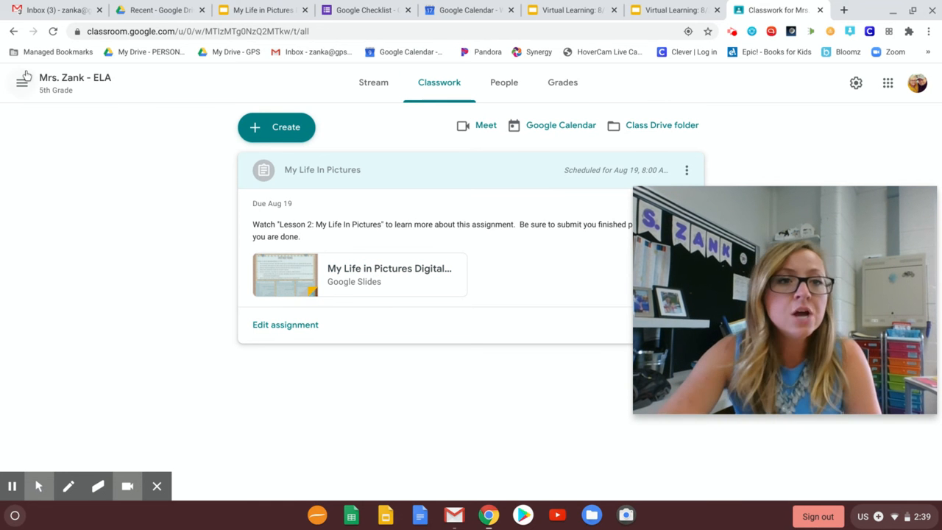
pyautogui.click(23, 82)
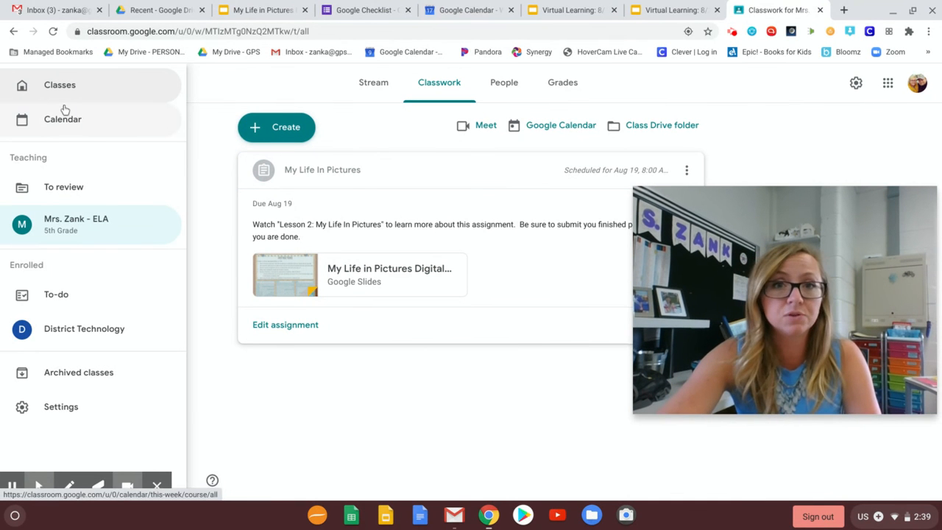
# Switch to Gmail and dismiss the Google apps launcher to view the Welcome Back invitation
pyautogui.click(55, 10)
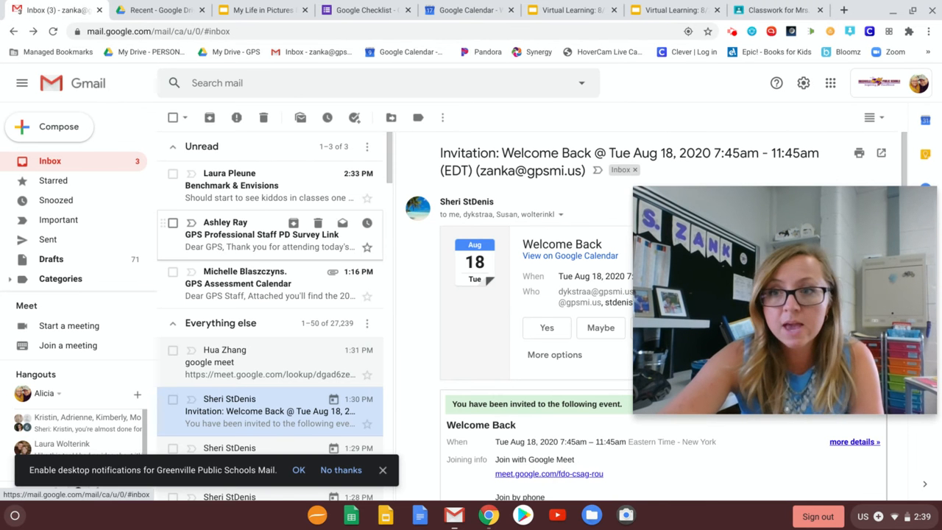
pyautogui.moveTo(830, 83)
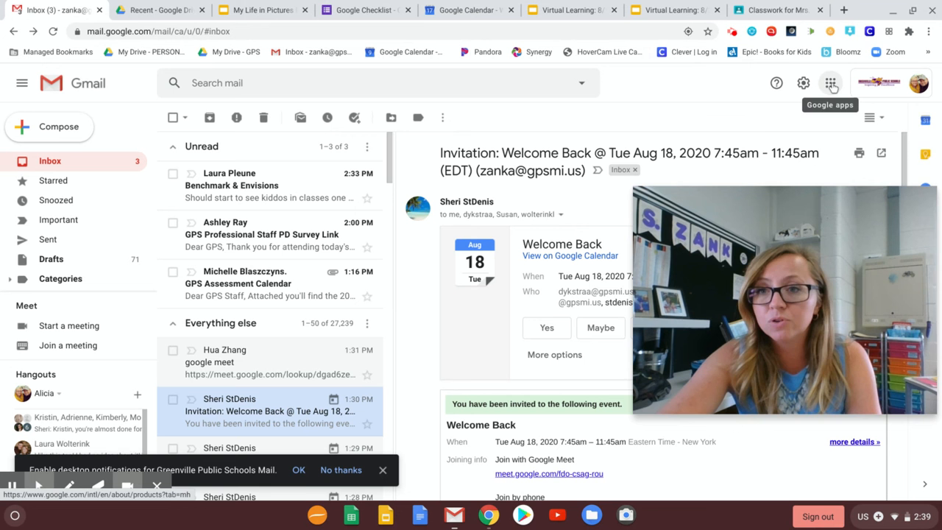
pyautogui.click(830, 82)
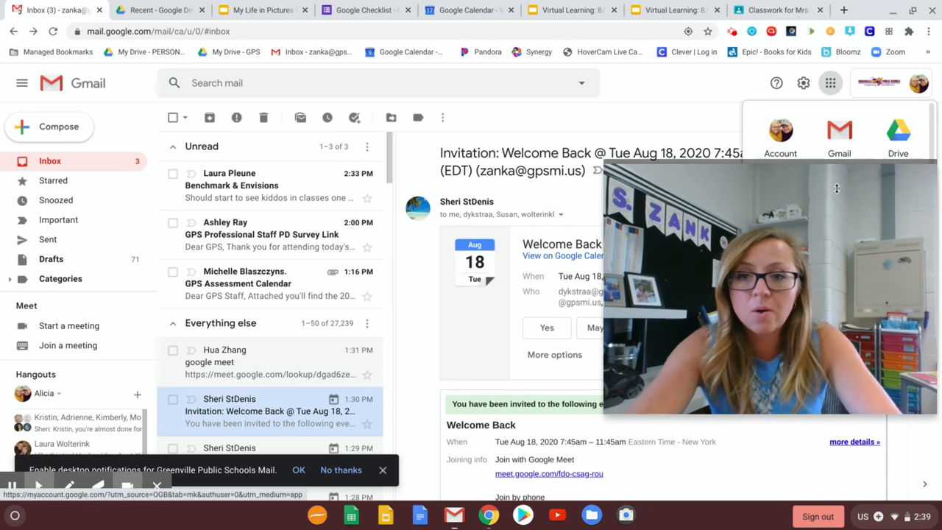
pyautogui.click(405, 289)
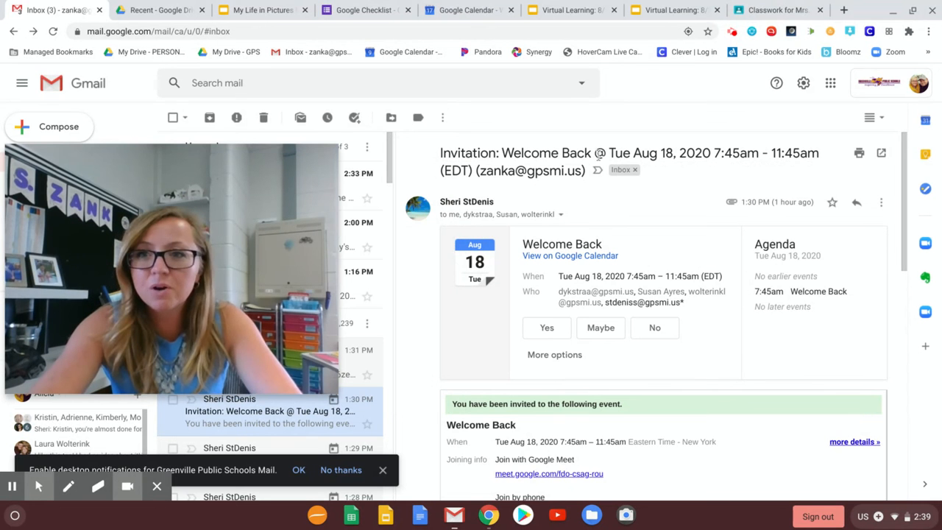
pyautogui.moveTo(831, 82)
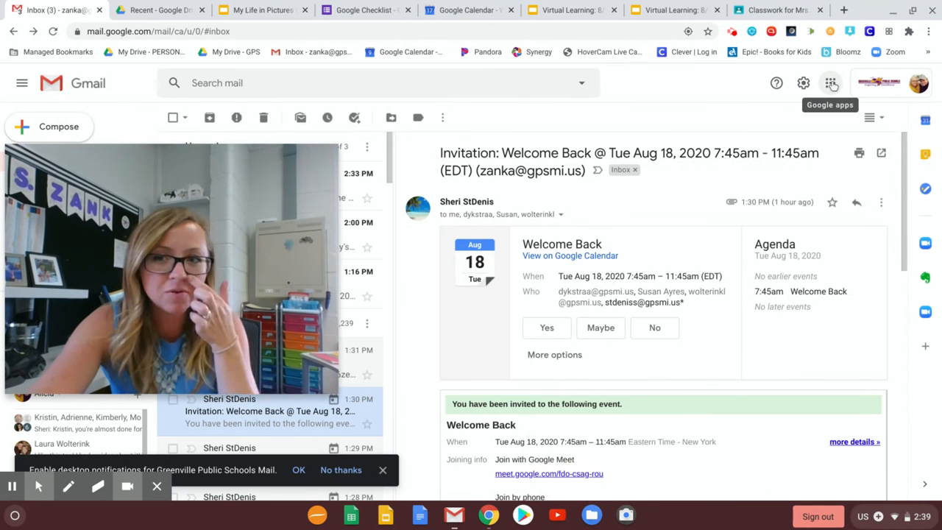
# Reopen the Google apps launcher and scroll its list of Classroom, Docs, Slides, Meet and more
pyautogui.click(831, 83)
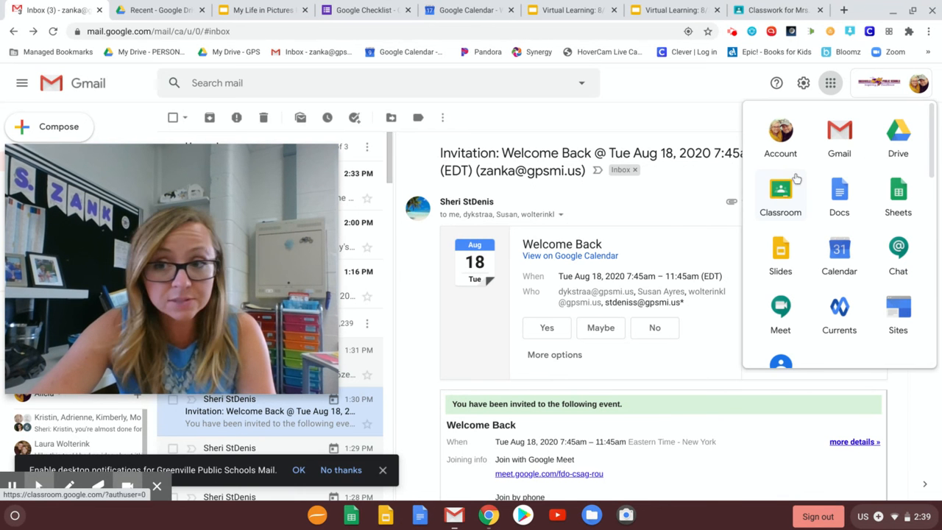
pyautogui.moveTo(839, 195)
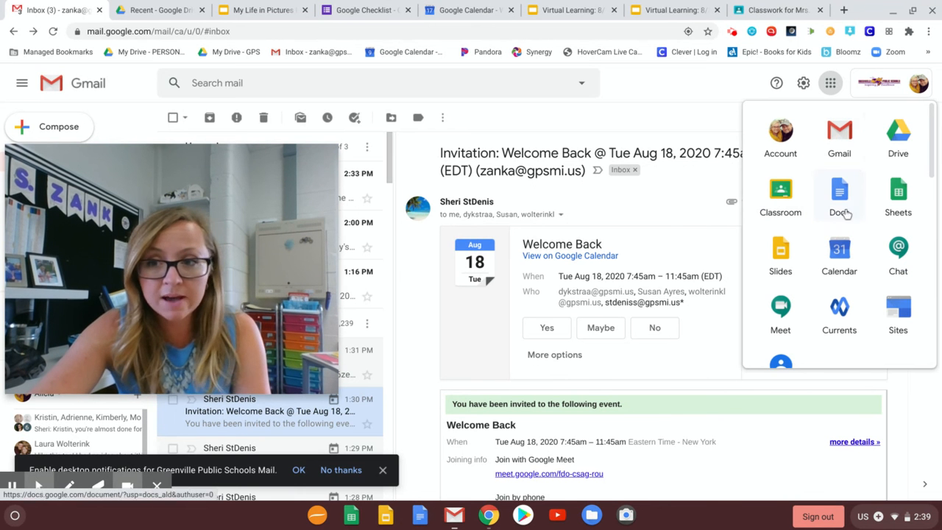
pyautogui.scroll(-3)
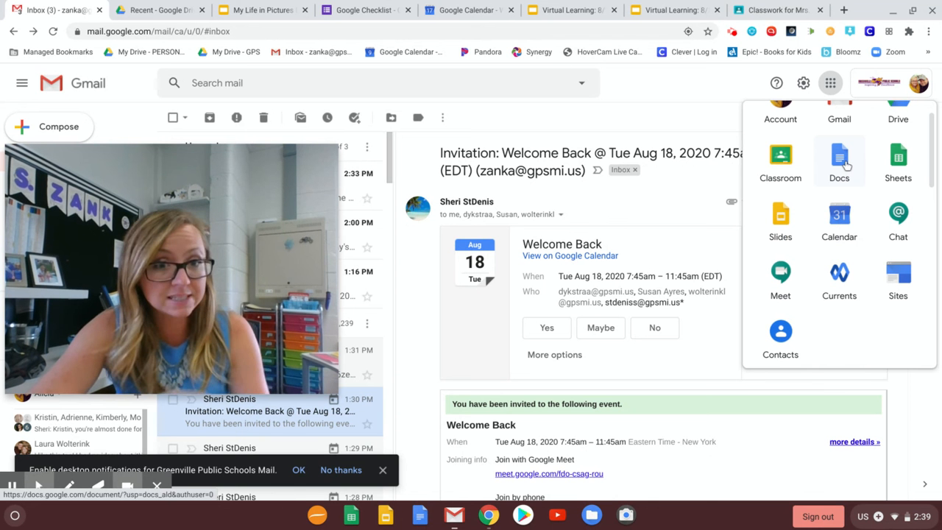
pyautogui.moveTo(845, 163)
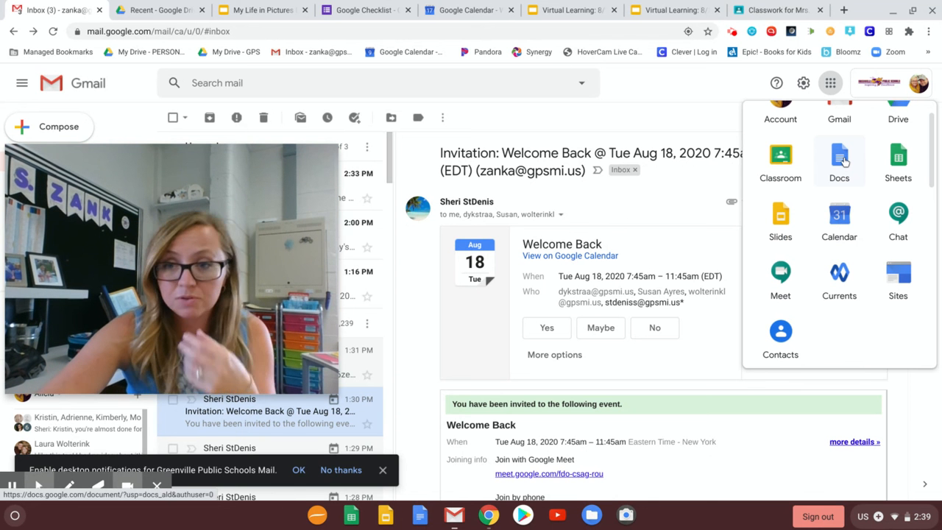
pyautogui.moveTo(868, 219)
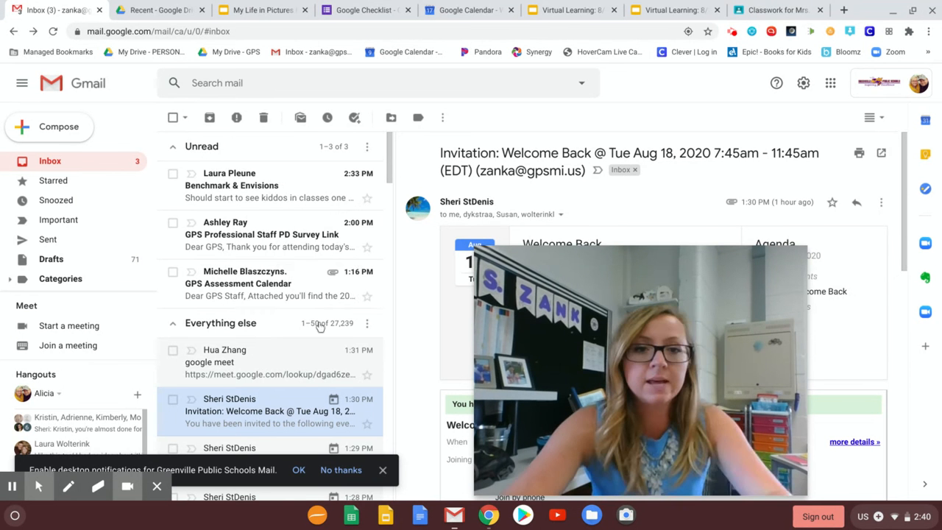
pyautogui.moveTo(831, 202)
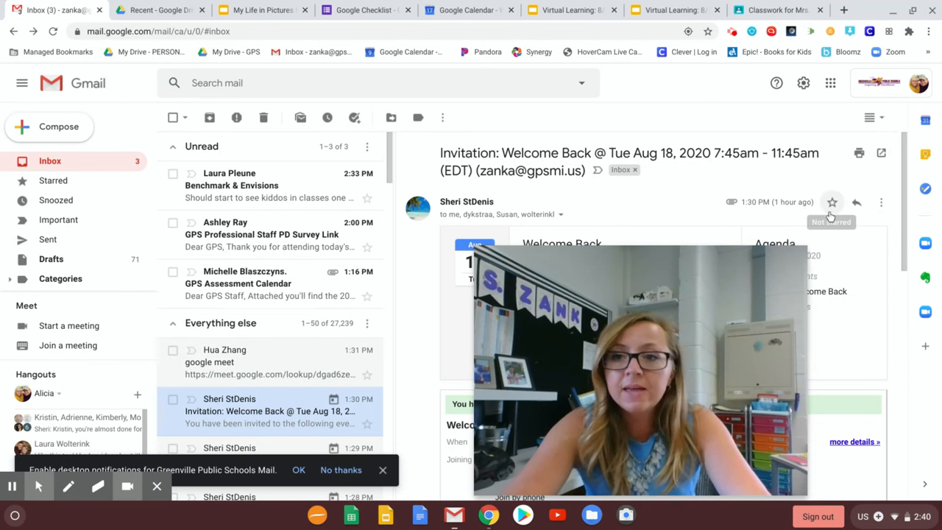
pyautogui.moveTo(280, 350)
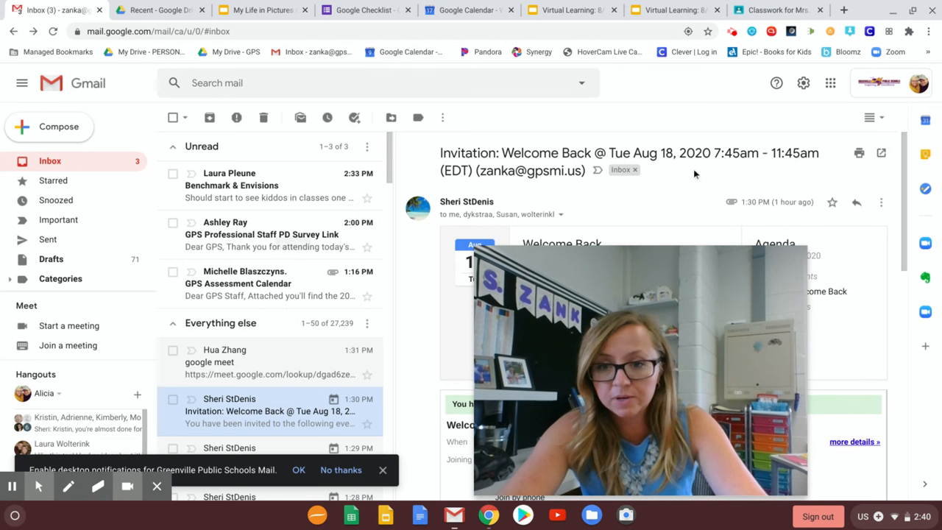
pyautogui.moveTo(856, 202)
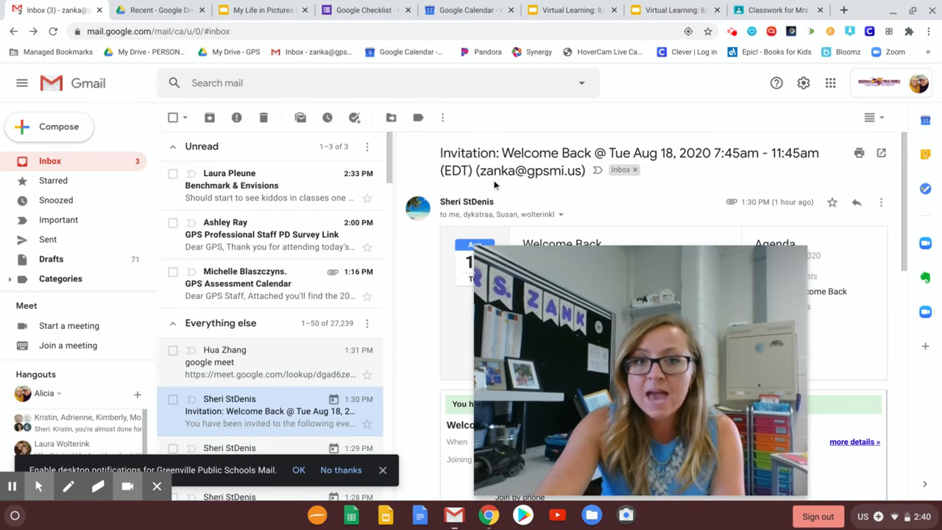
pyautogui.moveTo(675, 101)
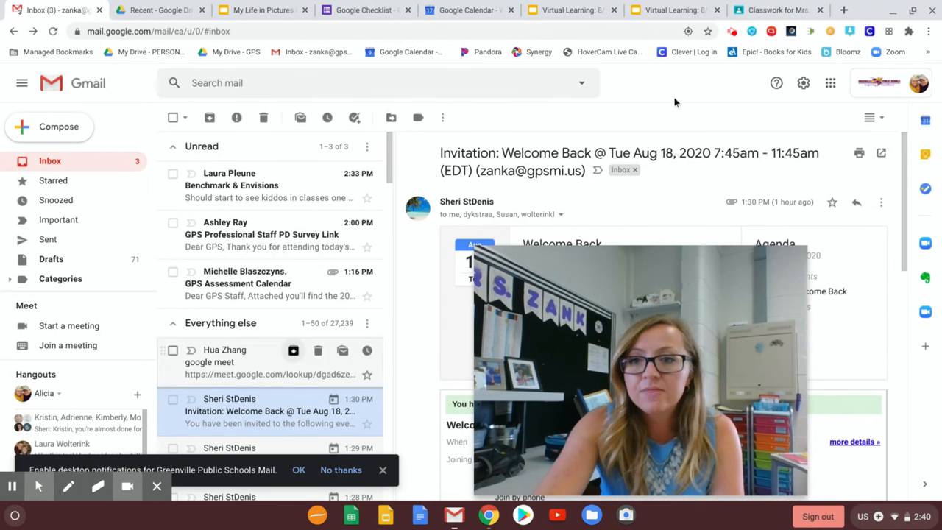
pyautogui.moveTo(856, 202)
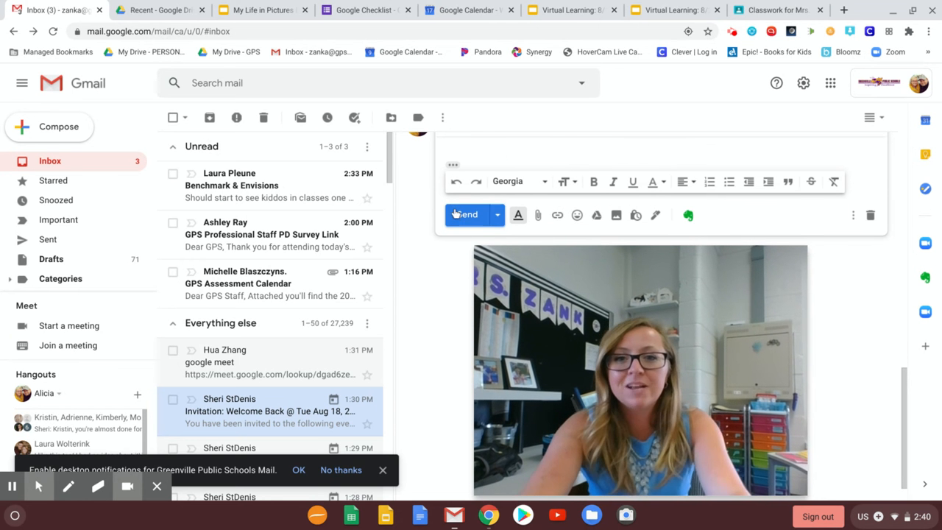
pyautogui.moveTo(467, 214)
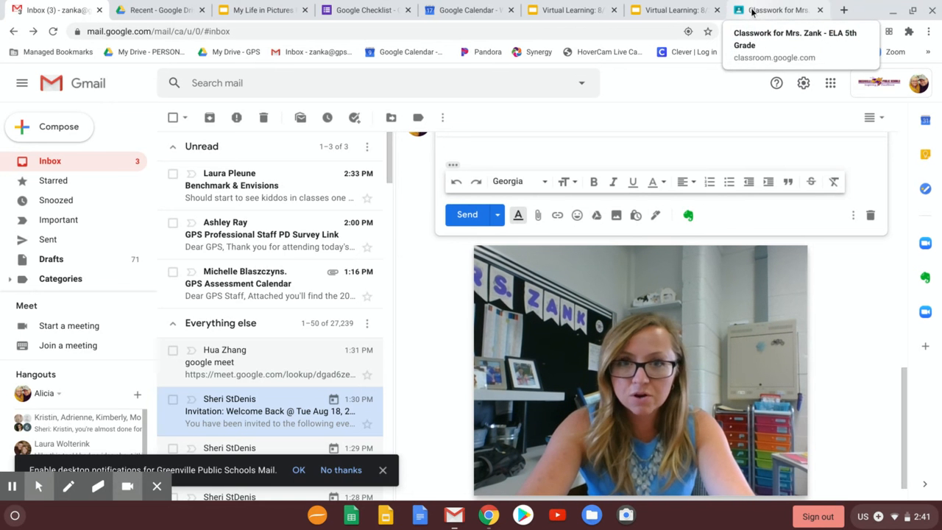
# Switch to the Google Checklist form in Google Forms
pyautogui.click(360, 9)
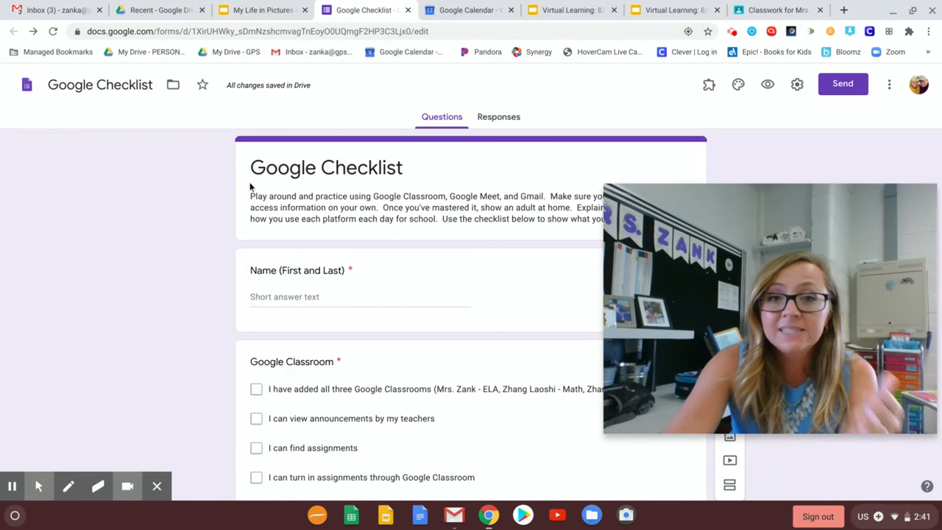
pyautogui.moveTo(332, 293)
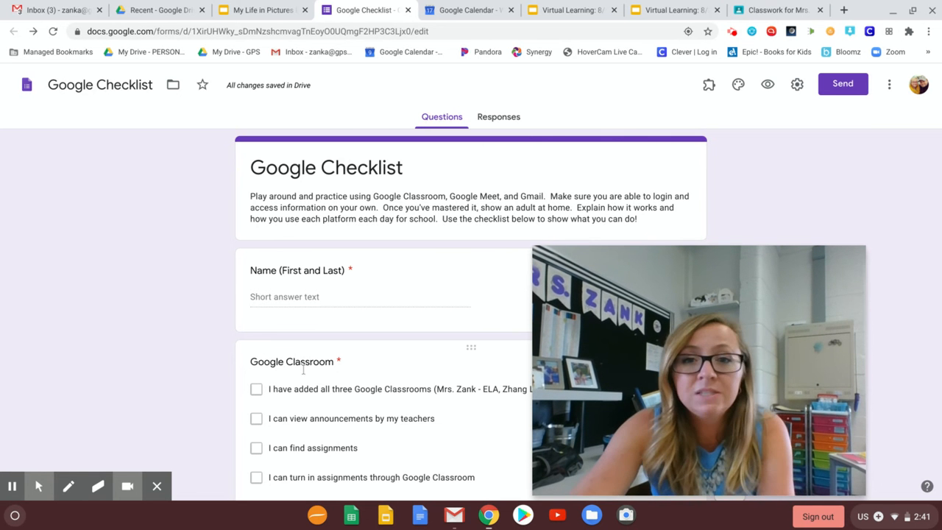
pyautogui.moveTo(486, 268)
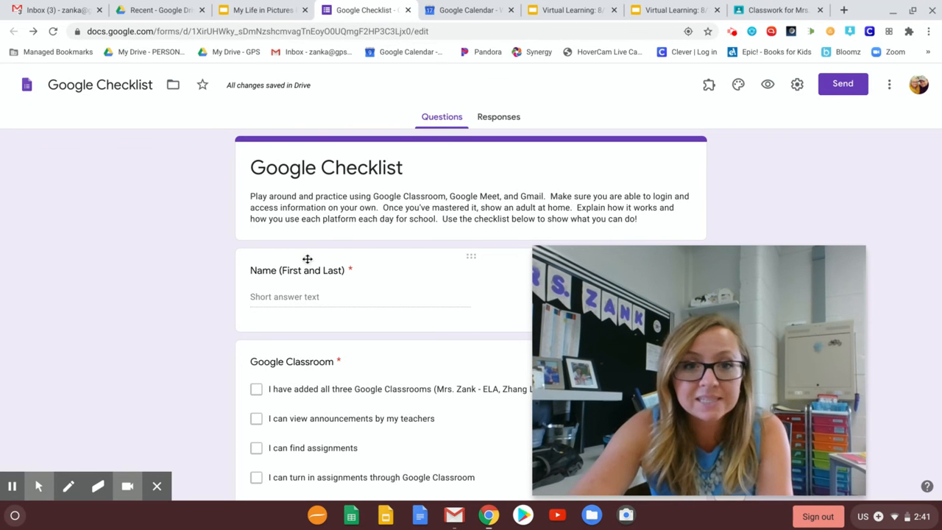
pyautogui.moveTo(475, 236)
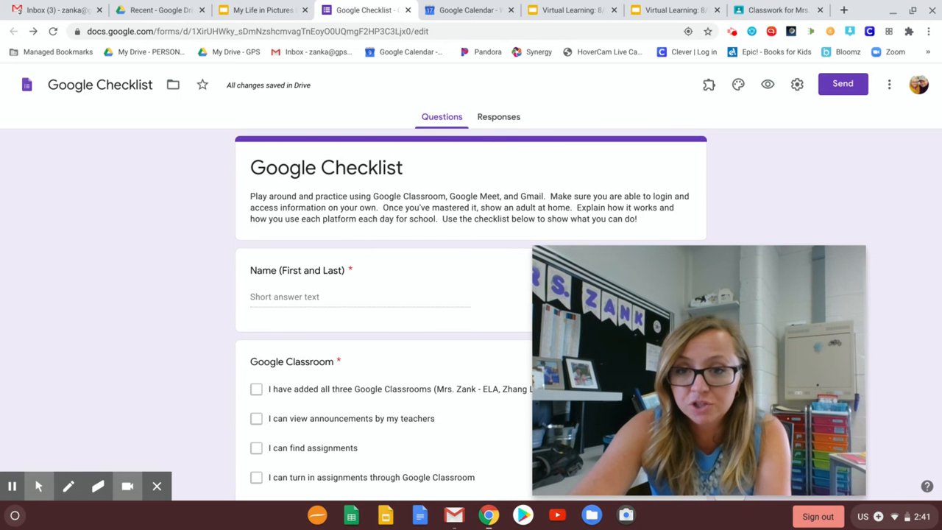
pyautogui.scroll(-3)
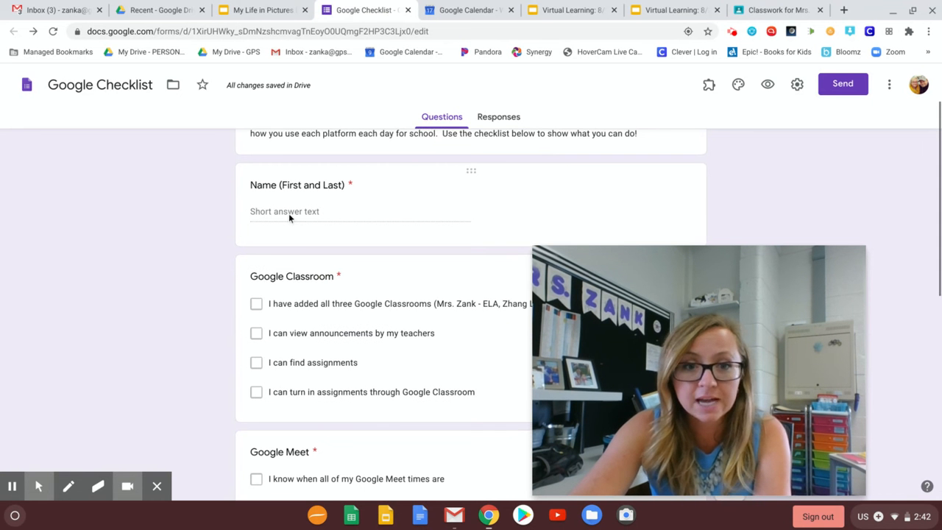
pyautogui.scroll(-3)
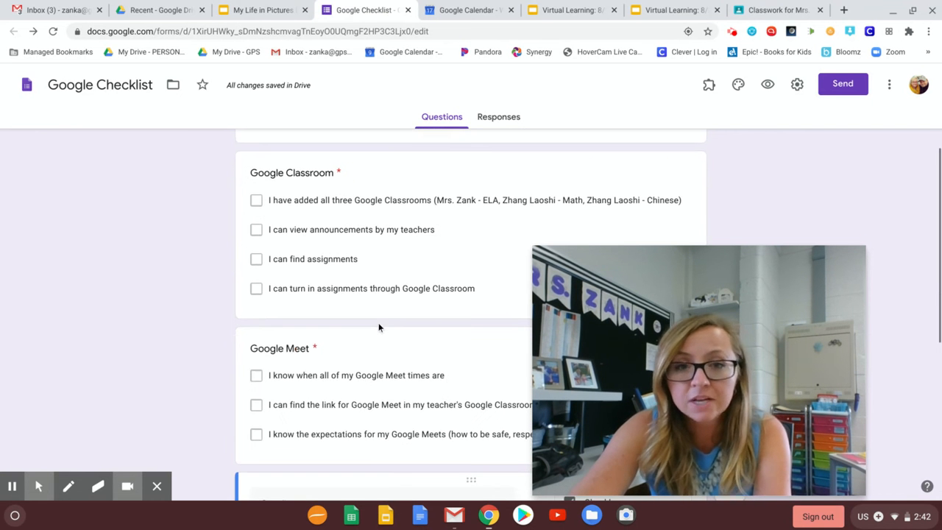
pyautogui.scroll(3)
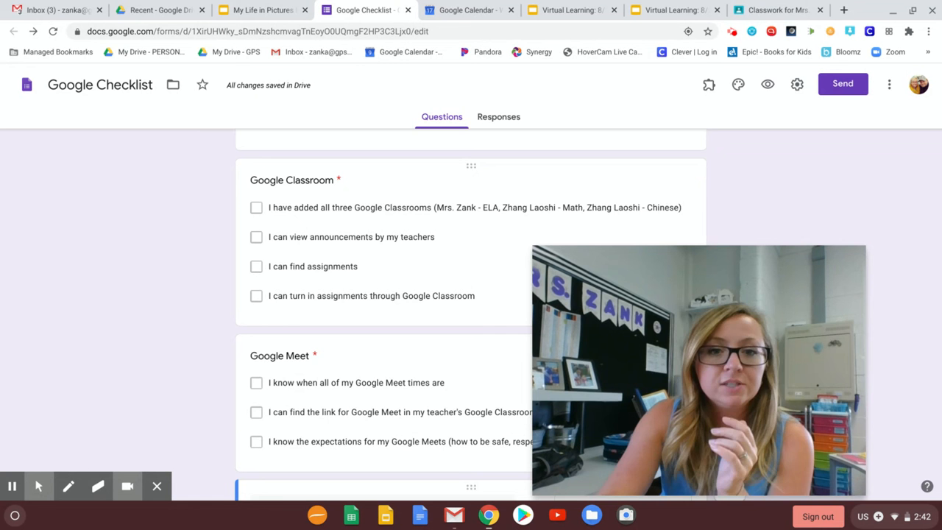
pyautogui.scroll(-3)
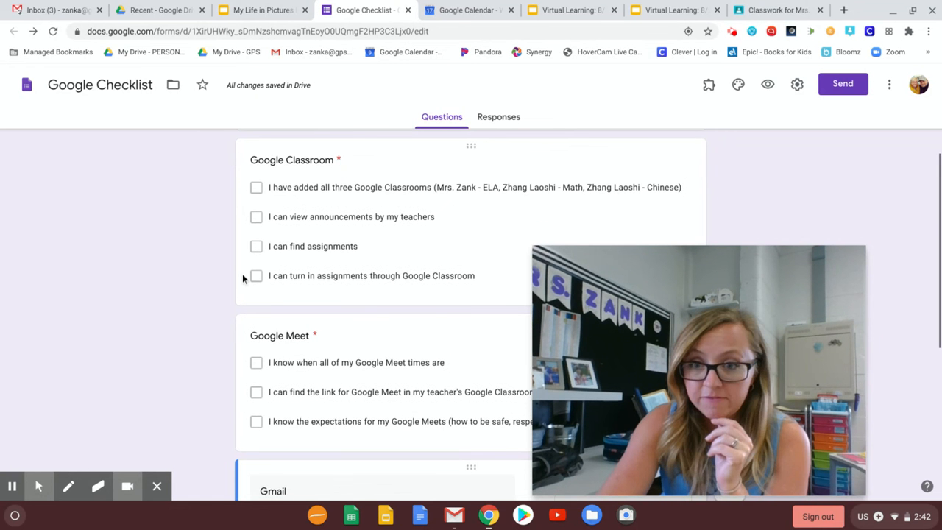
pyautogui.scroll(-3)
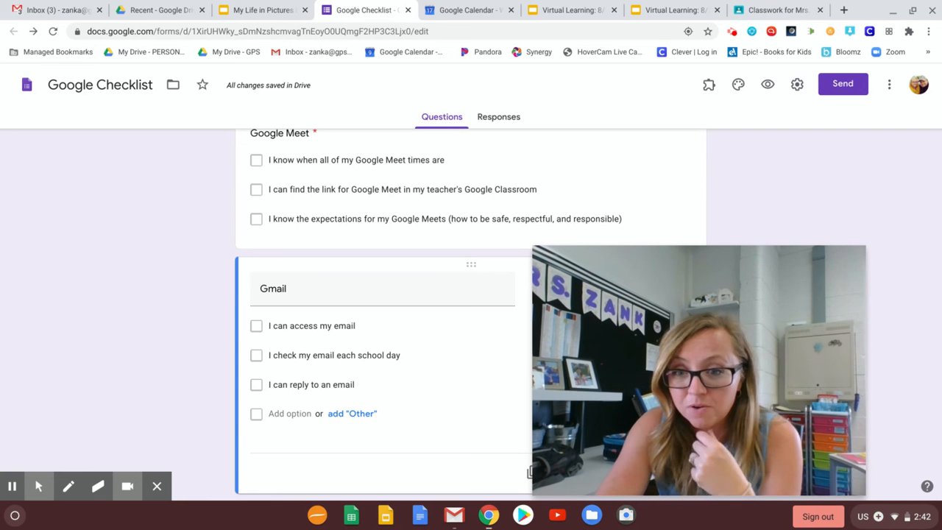
pyautogui.scroll(-3)
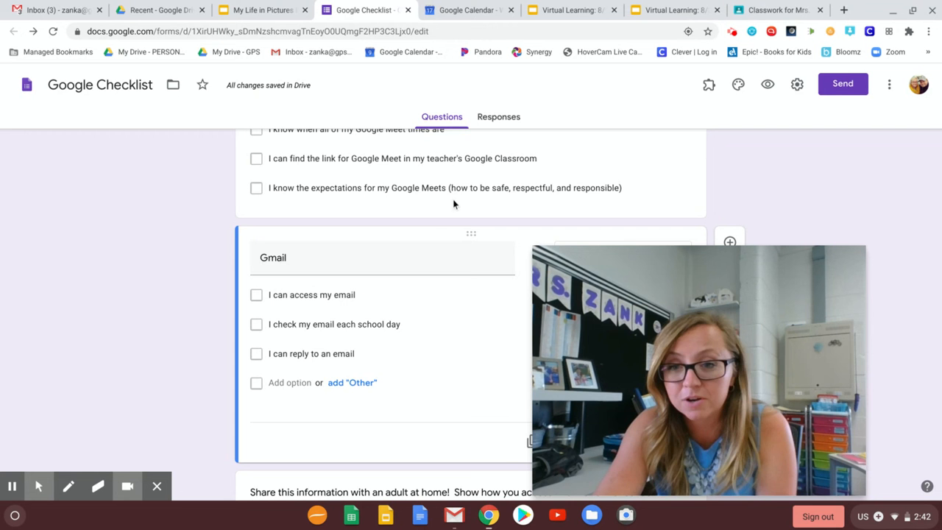
pyautogui.scroll(-3)
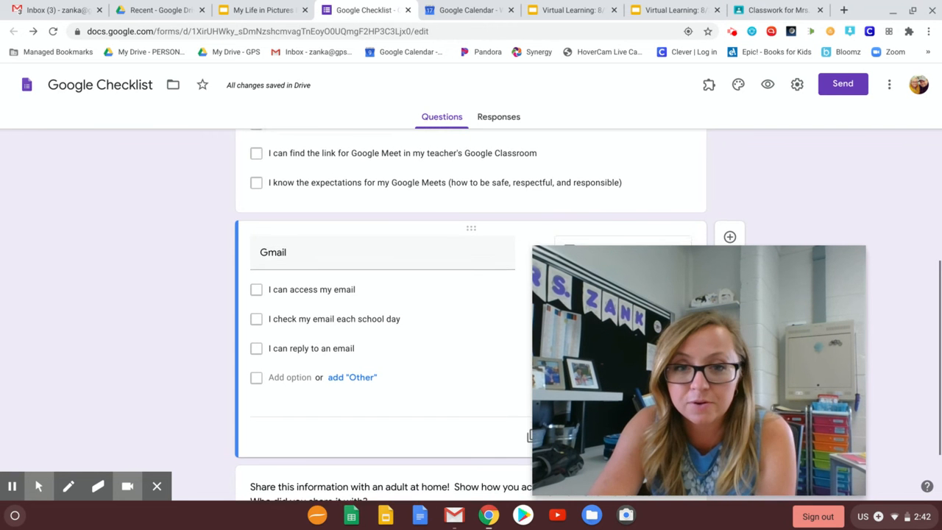
pyautogui.scroll(-3)
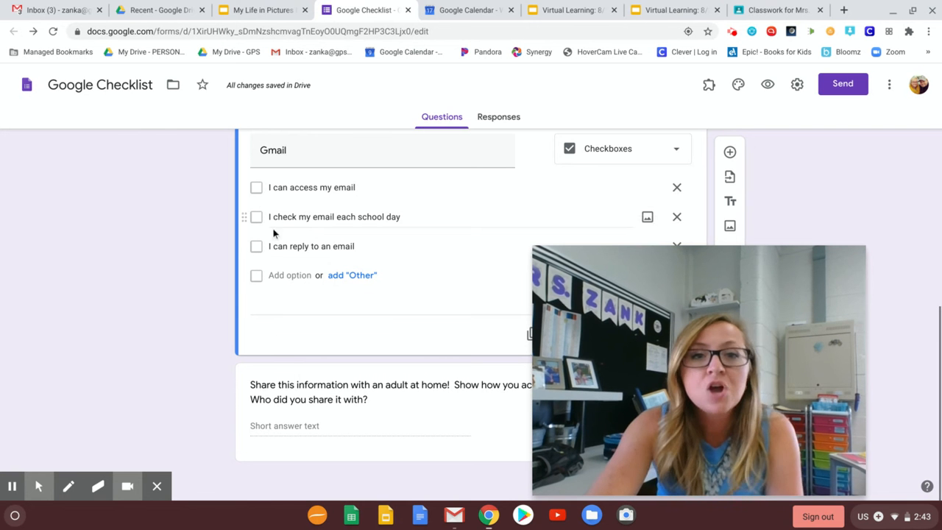
pyautogui.moveTo(700, 314)
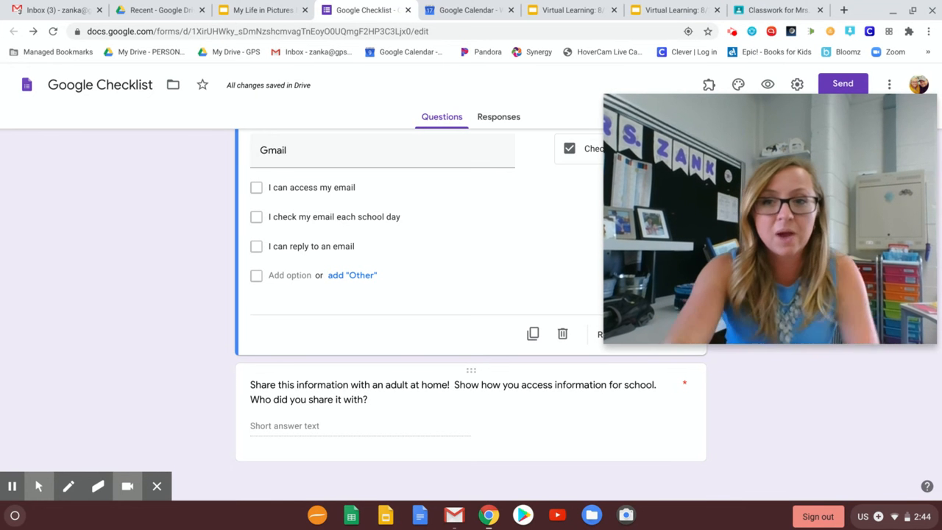
pyautogui.scroll(3)
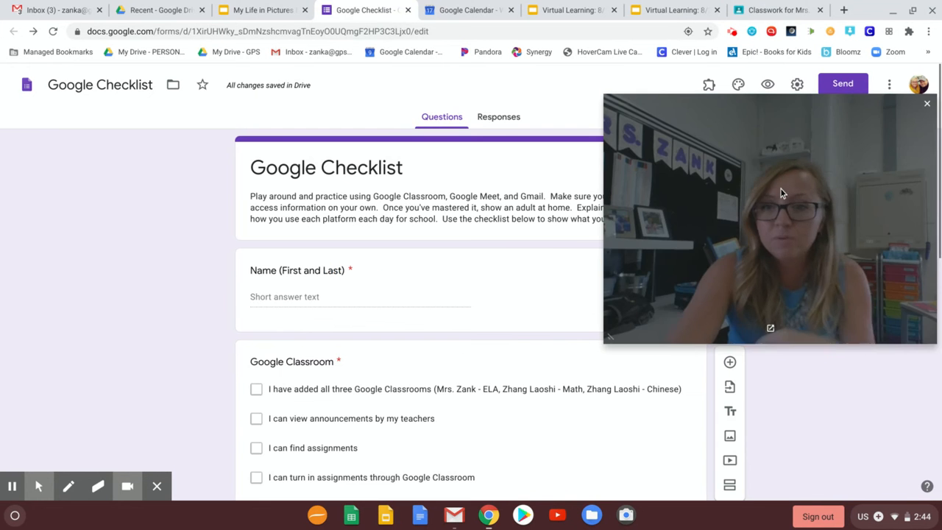
pyautogui.scroll(-3)
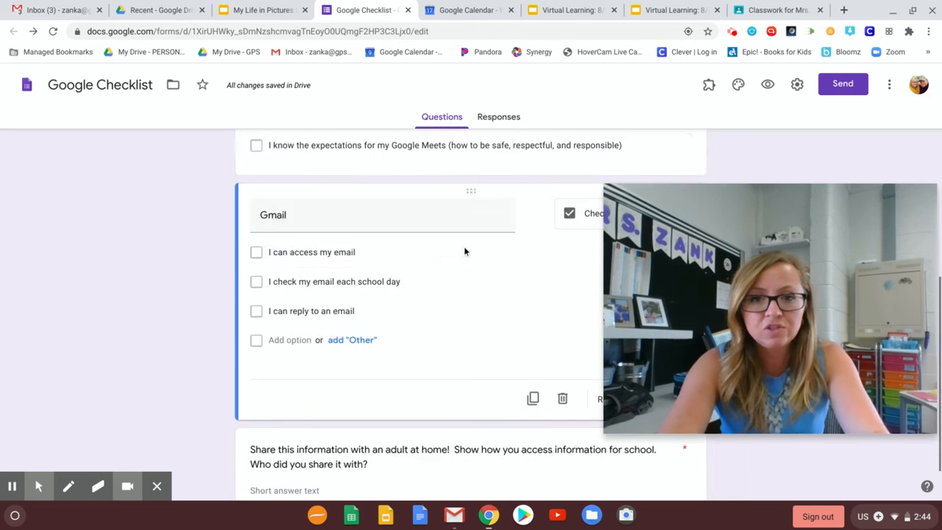
pyautogui.scroll(3)
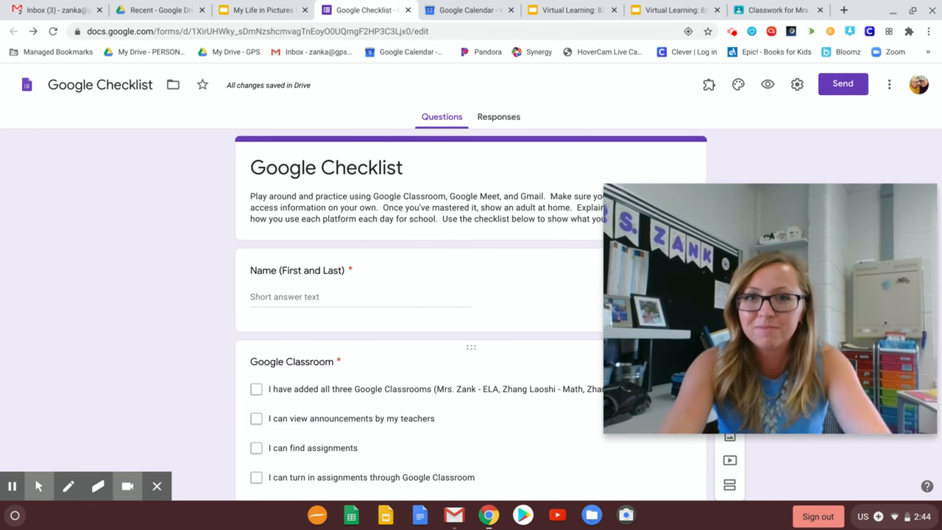
pyautogui.moveTo(781, 127)
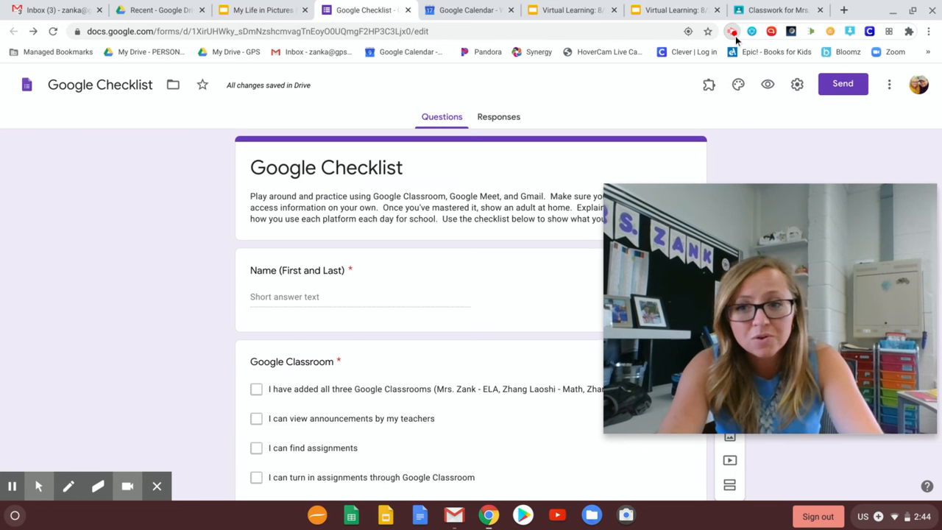
pyautogui.click(732, 31)
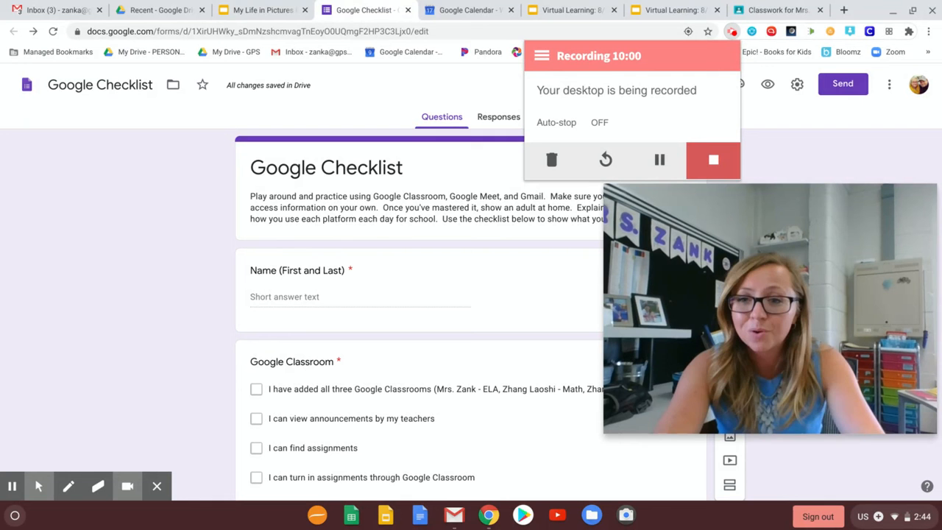